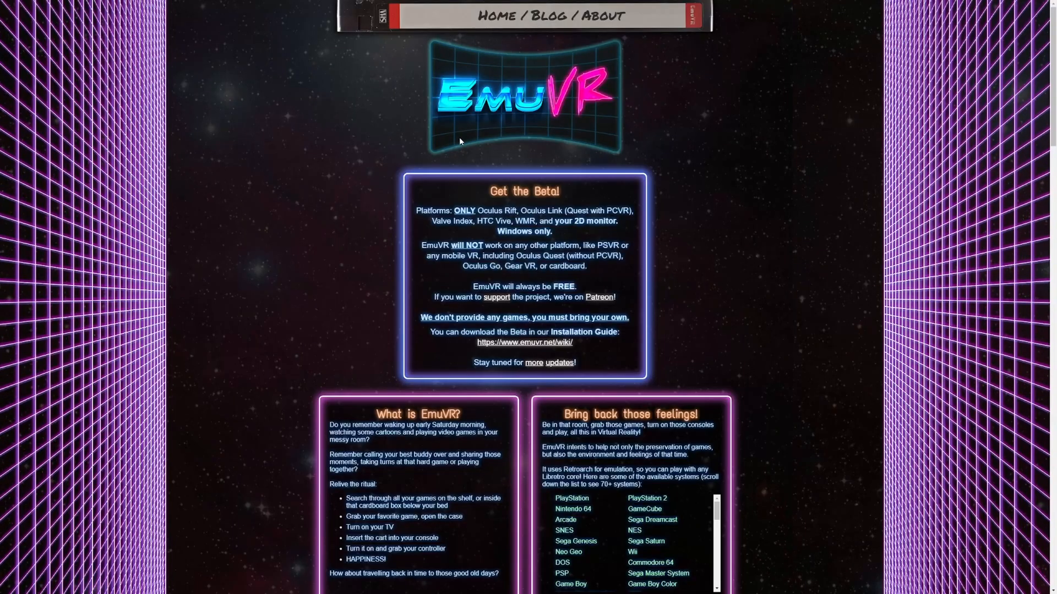
{"action": "mouse_move", "coordinate": [436, 94]}
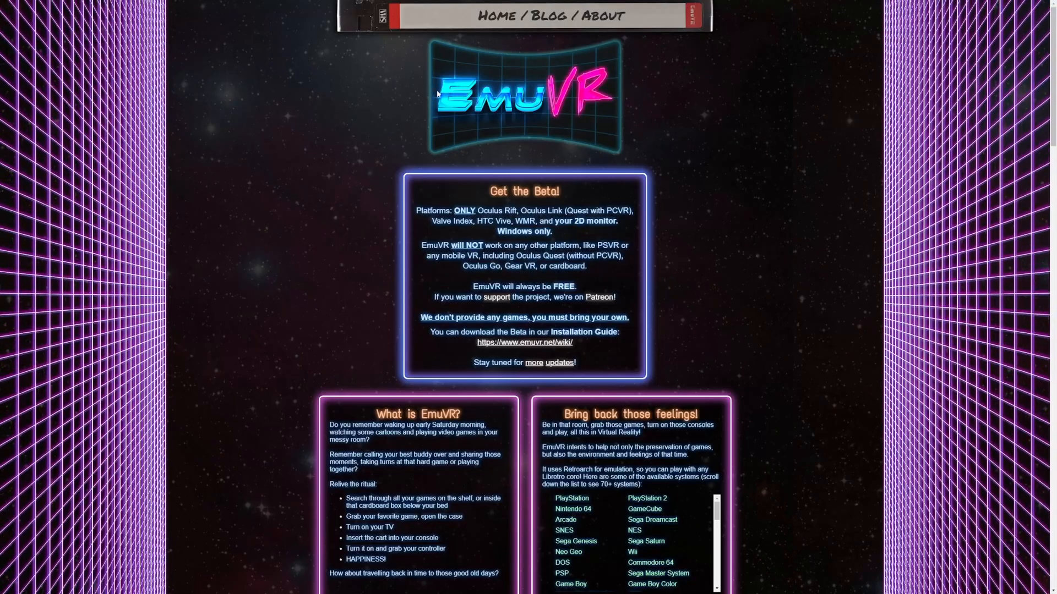
{"action": "mouse_move", "coordinate": [463, 108]}
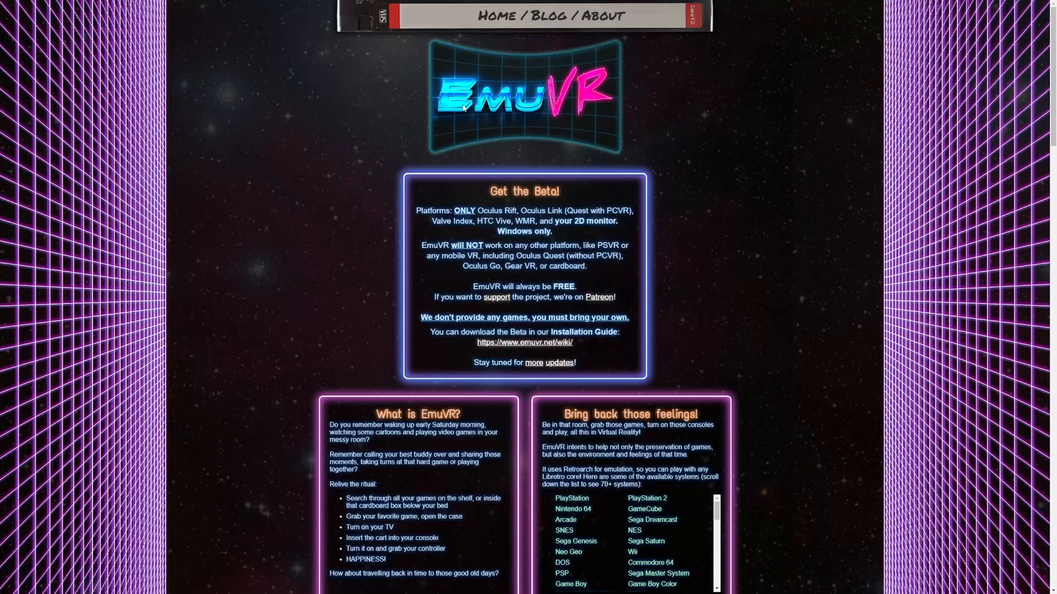
{"action": "mouse_move", "coordinate": [441, 128]}
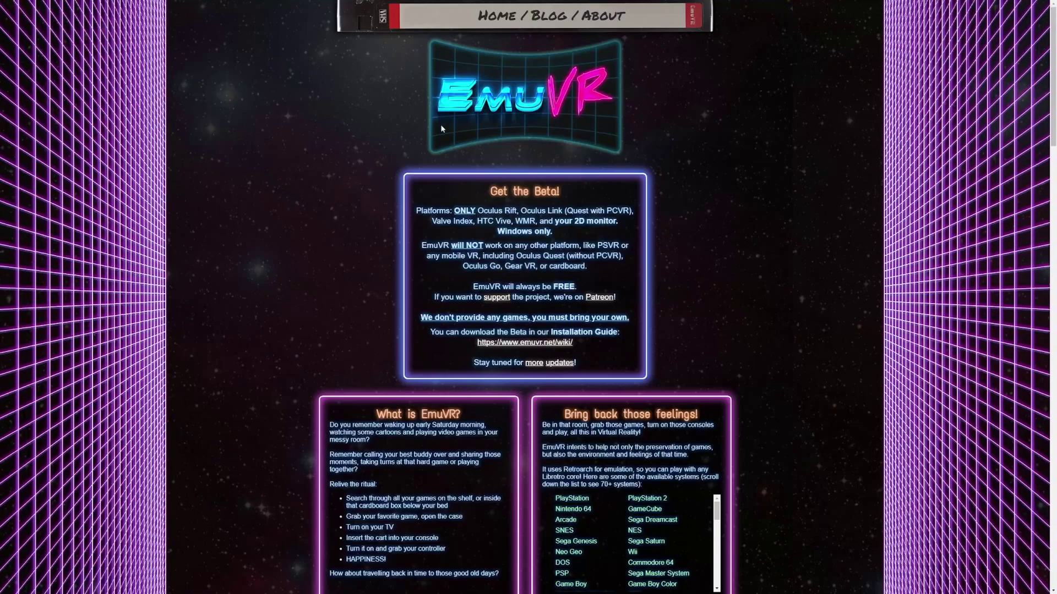
{"action": "mouse_move", "coordinate": [576, 189]}
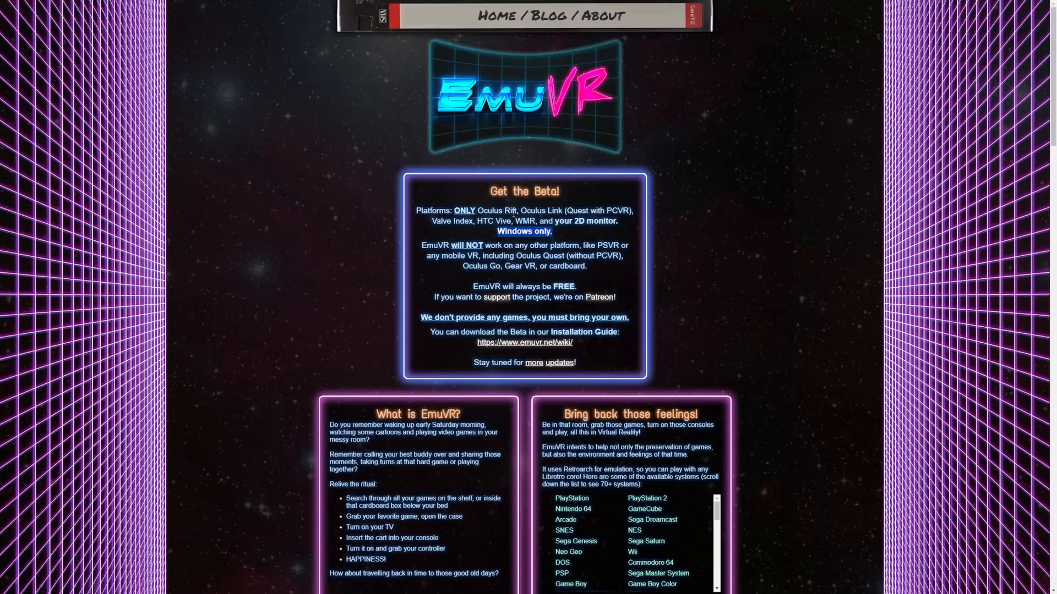
{"action": "mouse_move", "coordinate": [524, 245]}
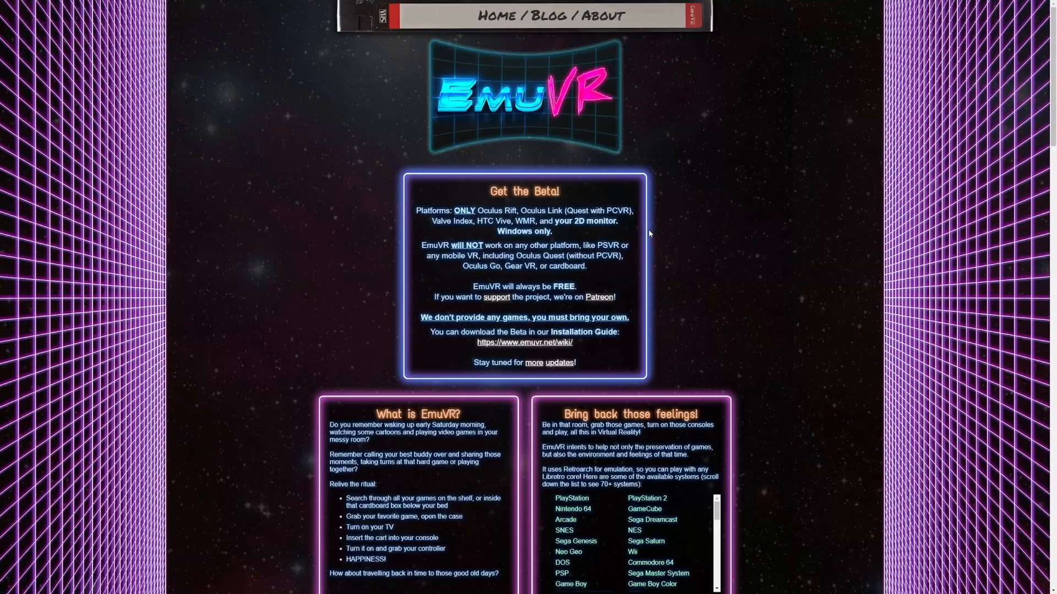
{"action": "mouse_move", "coordinate": [591, 275]}
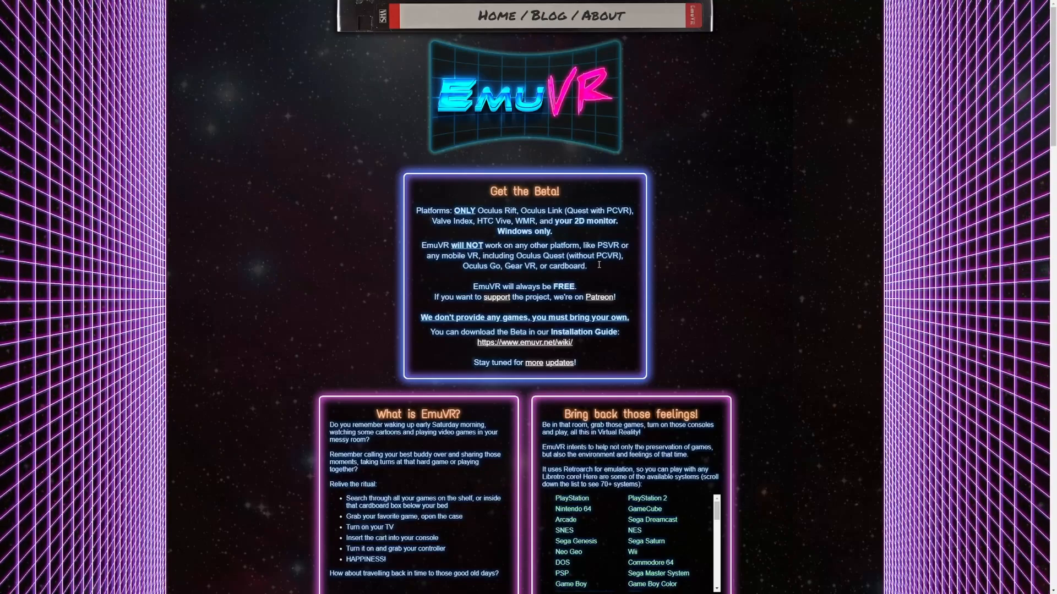
{"action": "mouse_move", "coordinate": [545, 269]}
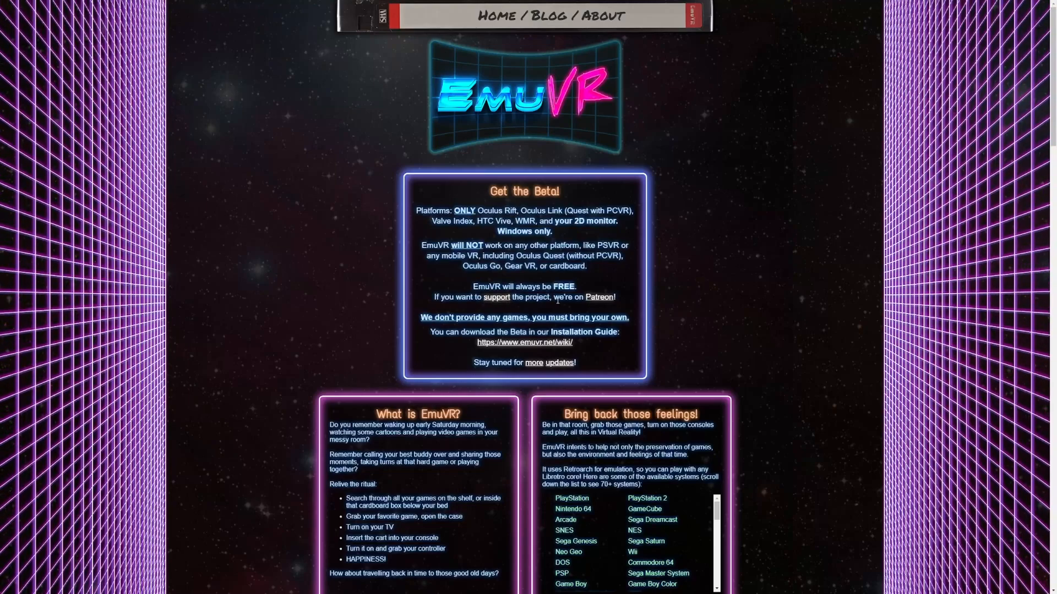
{"action": "mouse_move", "coordinate": [610, 297]}
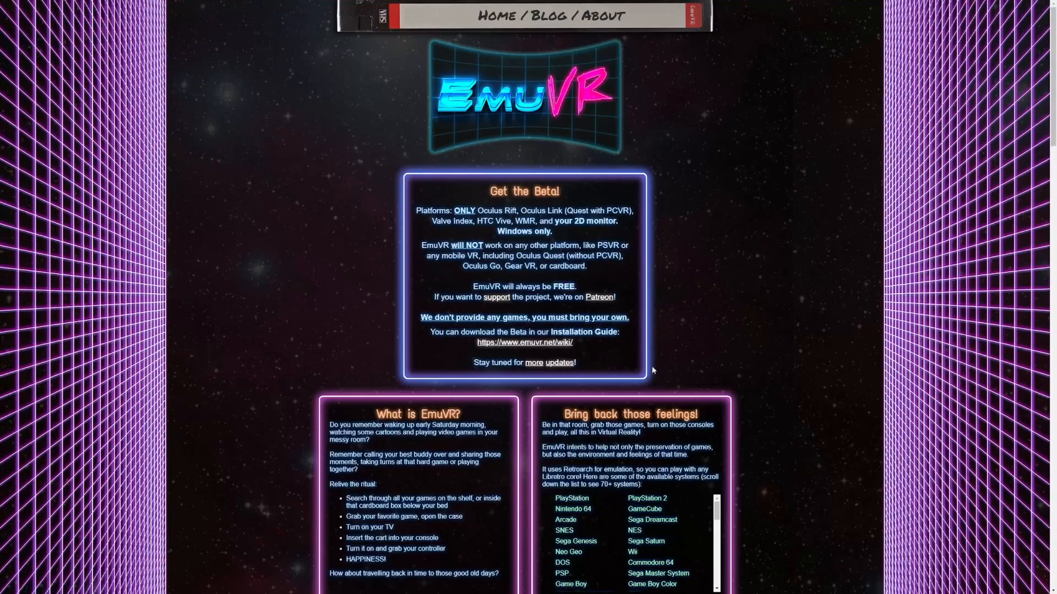
Step: Browse the EmuVR wiki and go to the Installation Guide page from the sidebar
{"action": "scroll", "scroll_direction": "down", "scroll_amount": 3}
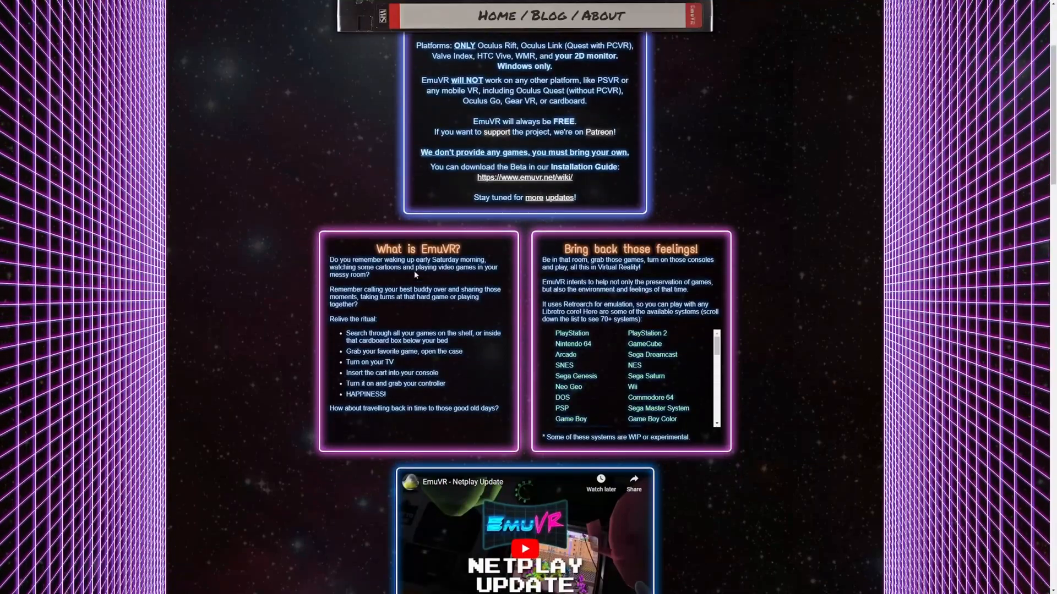
{"action": "mouse_move", "coordinate": [433, 308]}
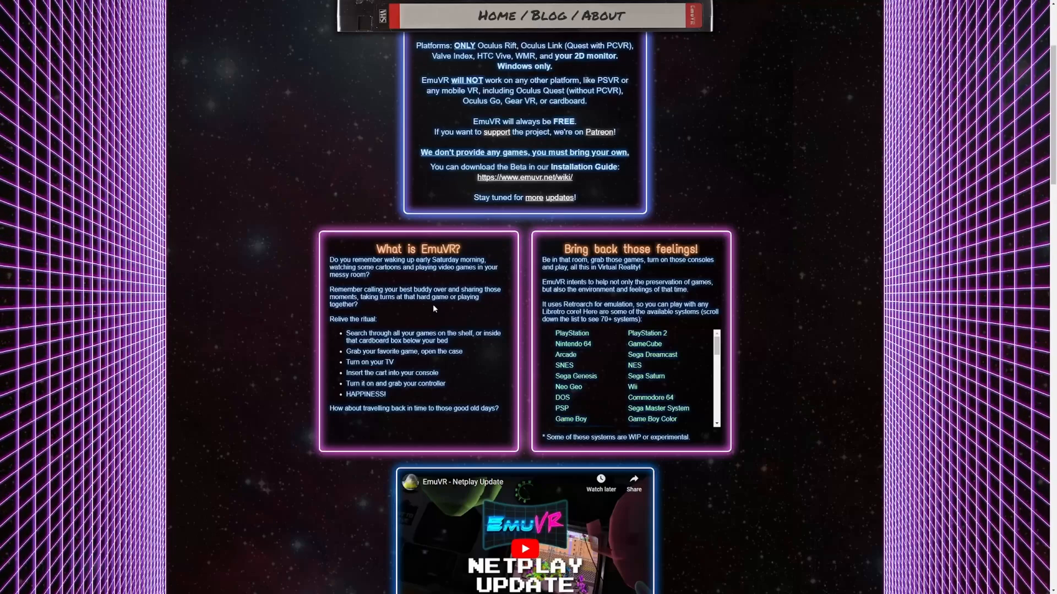
{"action": "scroll", "scroll_direction": "down", "scroll_amount": 3}
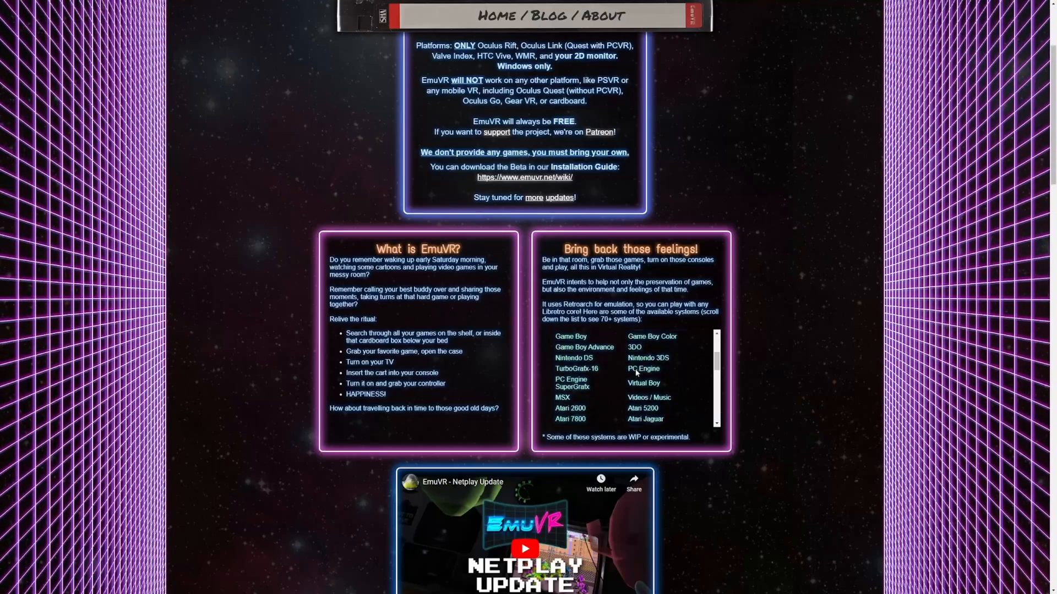
{"action": "scroll", "scroll_direction": "down", "scroll_amount": 3}
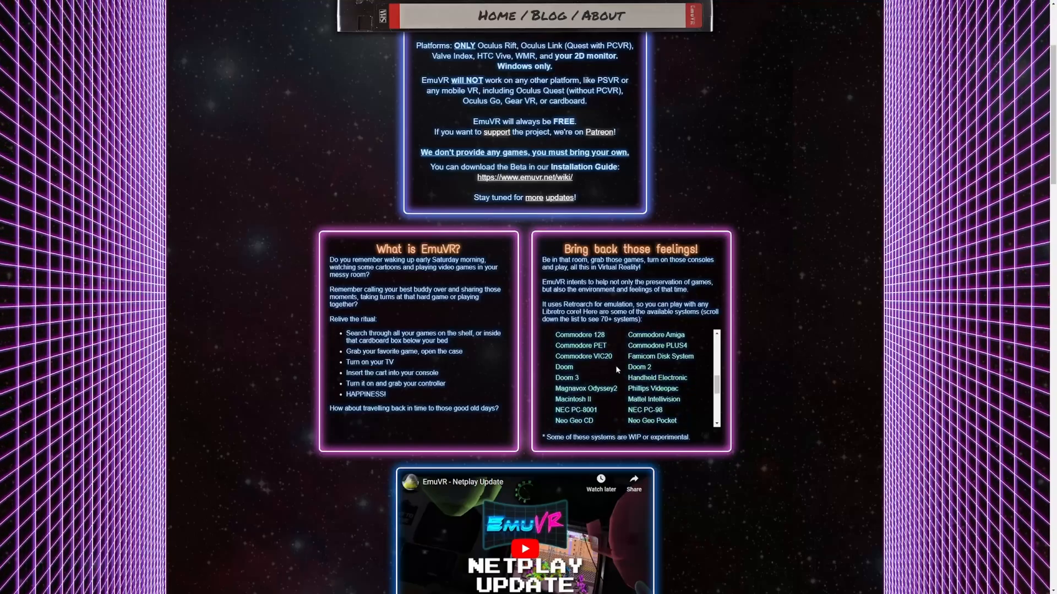
{"action": "scroll", "scroll_direction": "down", "scroll_amount": 3}
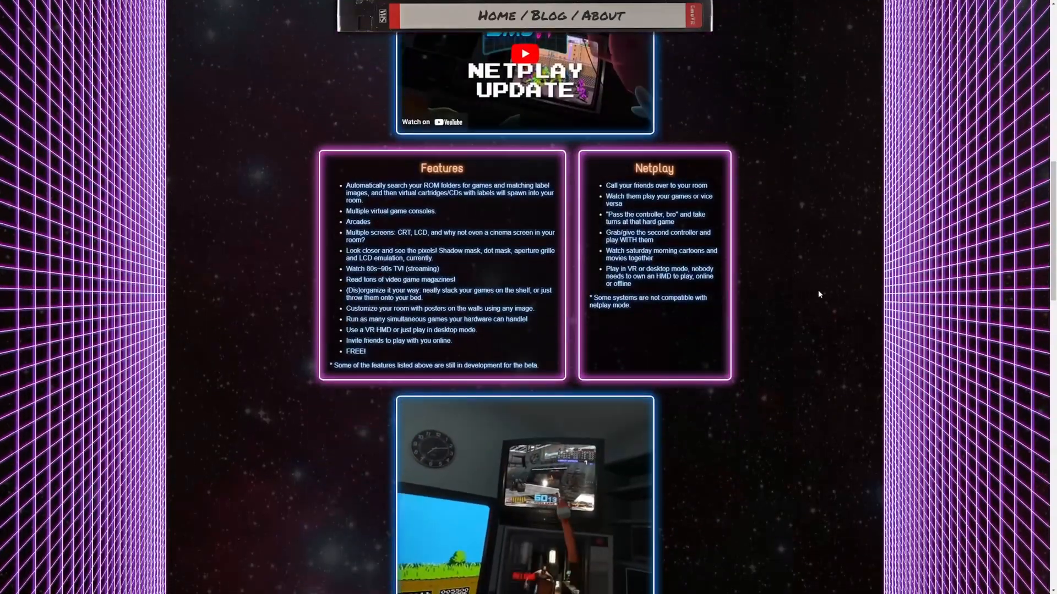
{"action": "scroll", "scroll_direction": "down", "scroll_amount": 3}
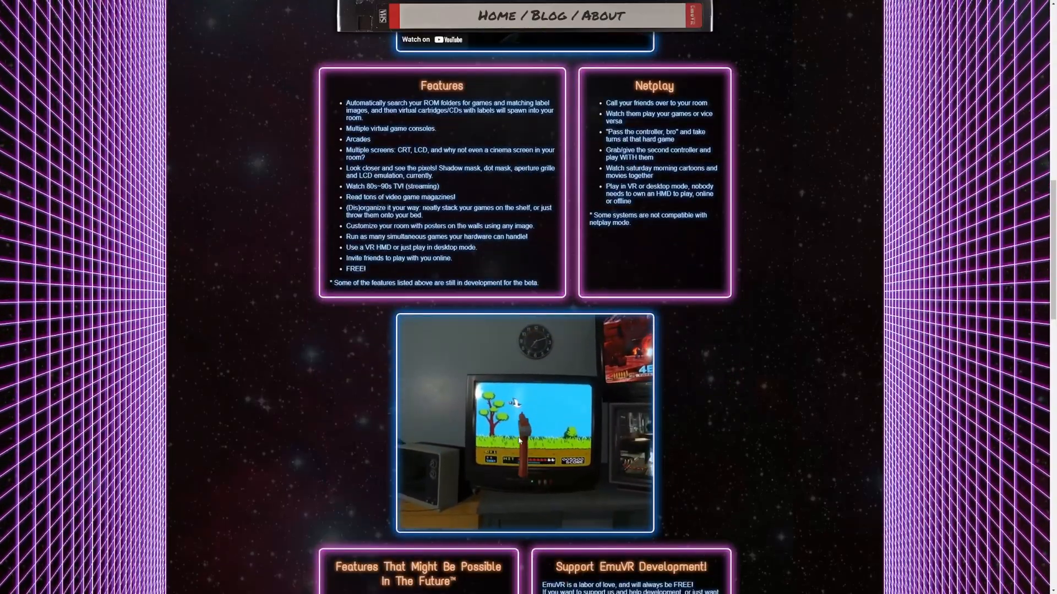
{"action": "scroll", "scroll_direction": "down", "scroll_amount": 3}
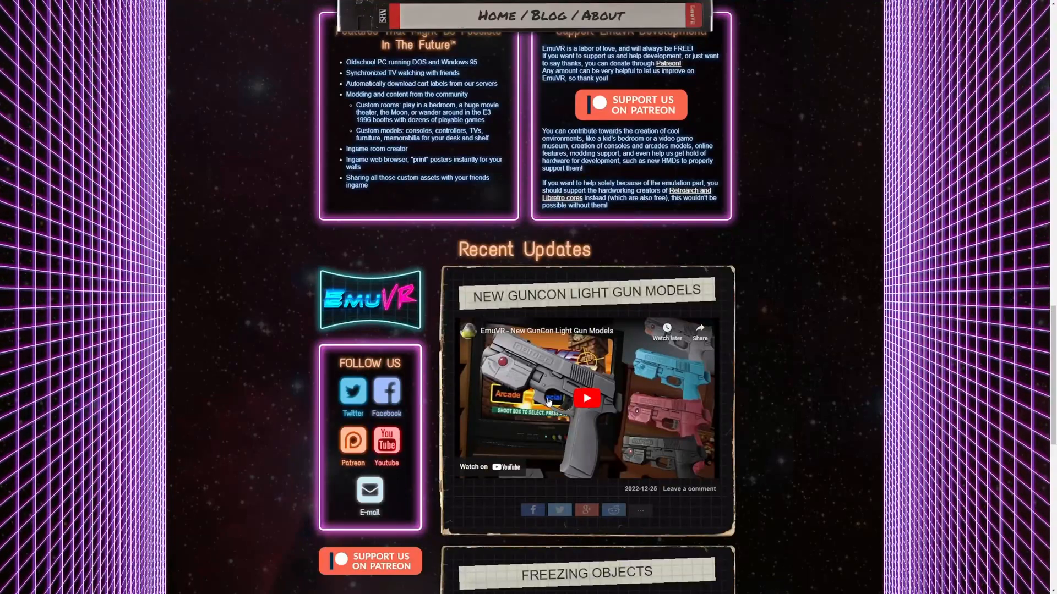
{"action": "scroll", "scroll_direction": "down", "scroll_amount": 3}
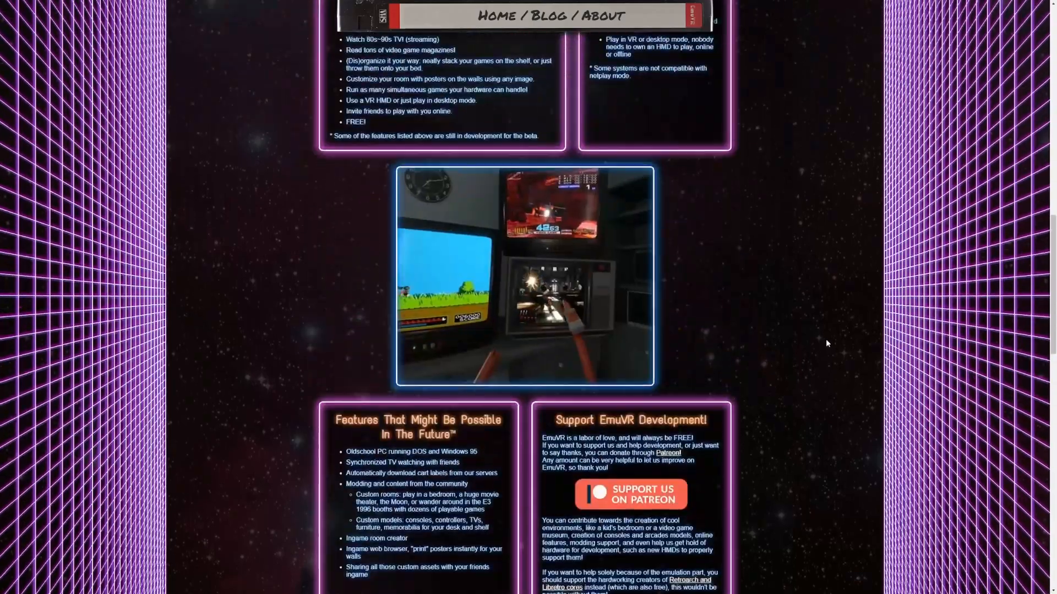
{"action": "scroll", "scroll_direction": "up", "scroll_amount": 3}
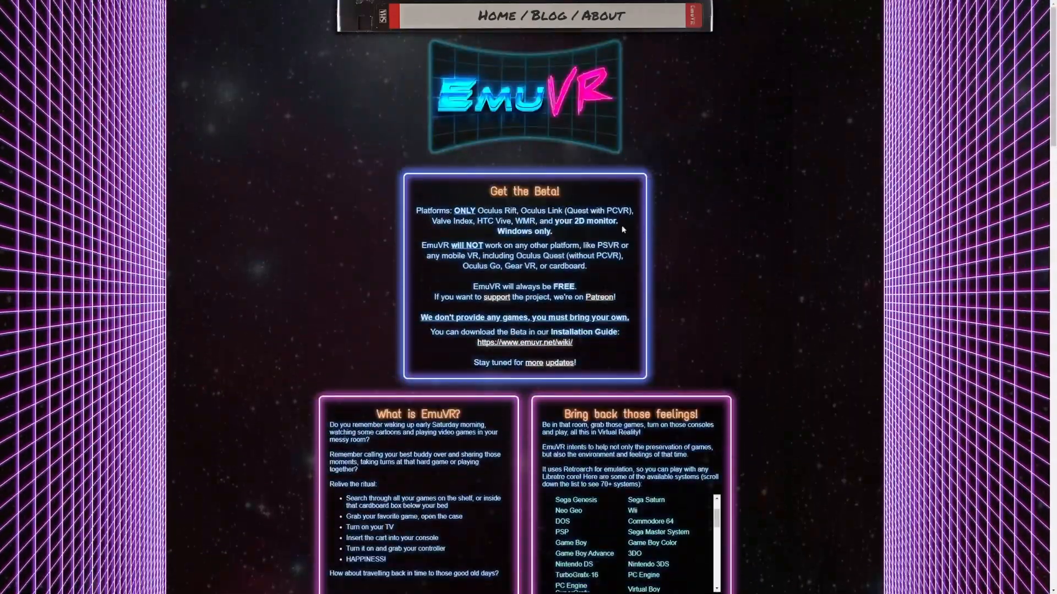
{"action": "mouse_move", "coordinate": [627, 336]}
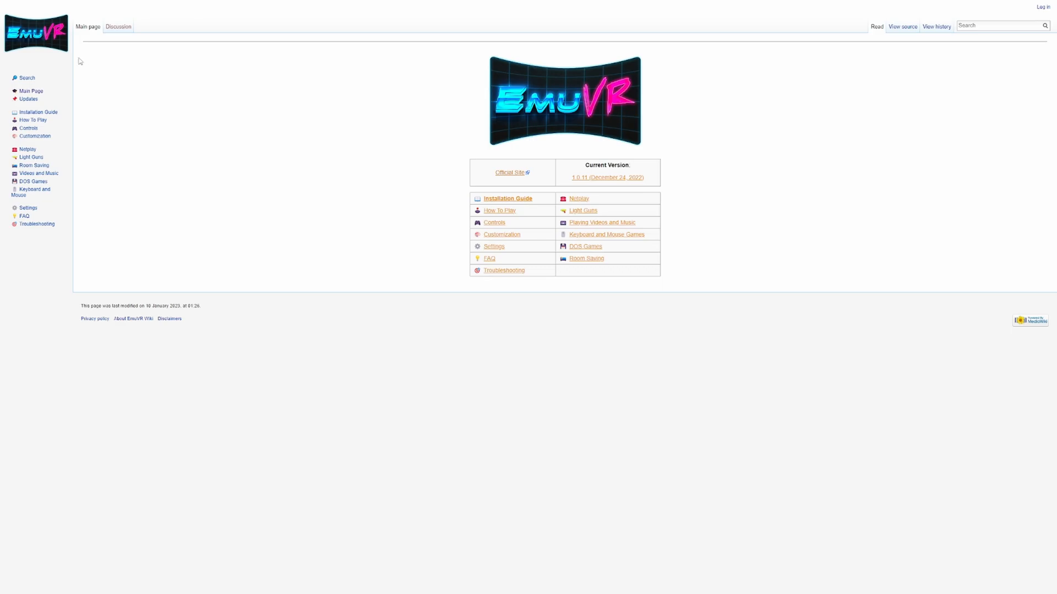
{"action": "mouse_move", "coordinate": [46, 115]}
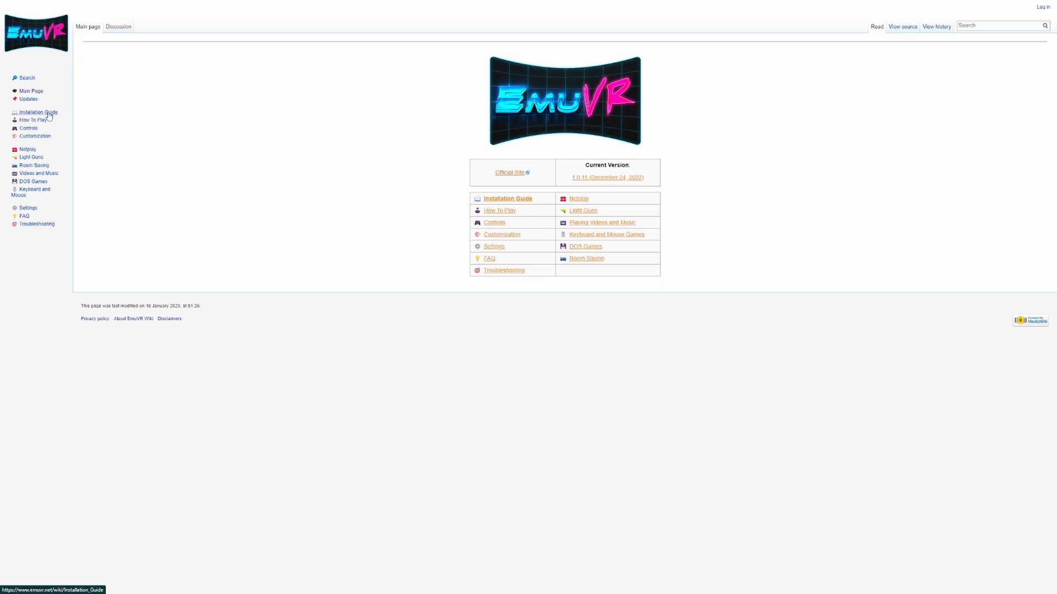
{"action": "left_click", "coordinate": [36, 112]}
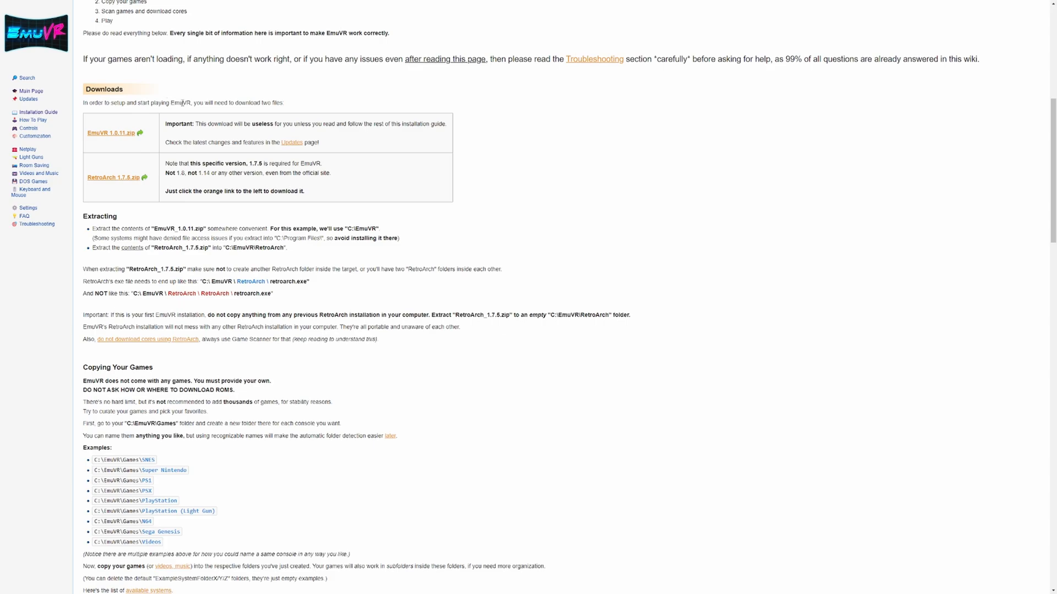
{"action": "mouse_move", "coordinate": [282, 103]}
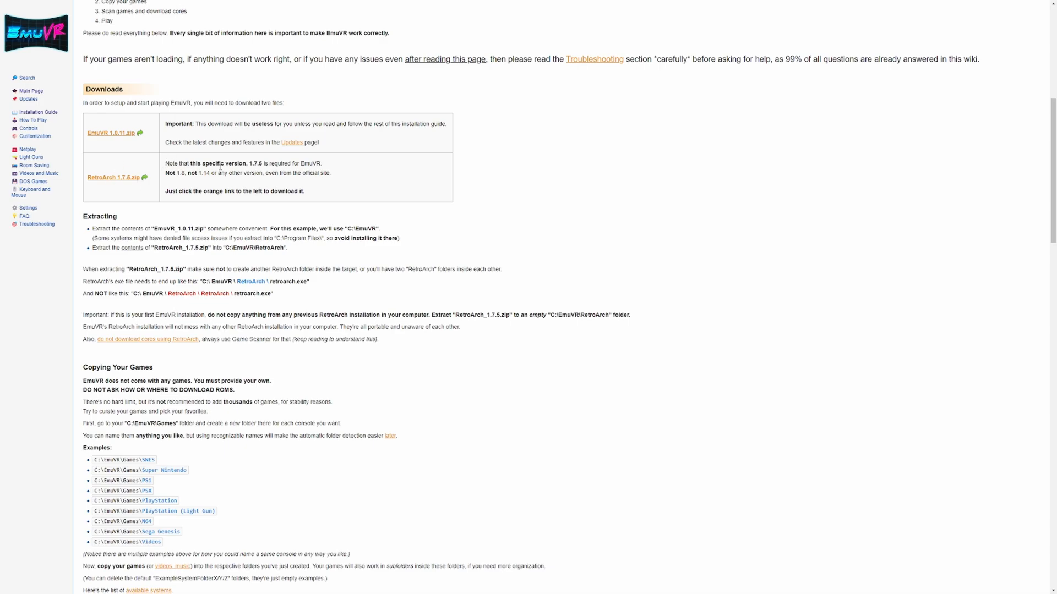
Step: Highlight the Downloads note that RetroArch 1.7.5 is required for EmuVR 1.0.11
{"action": "left_click_drag", "start_coordinate": [168, 163], "coordinate": [250, 163]}
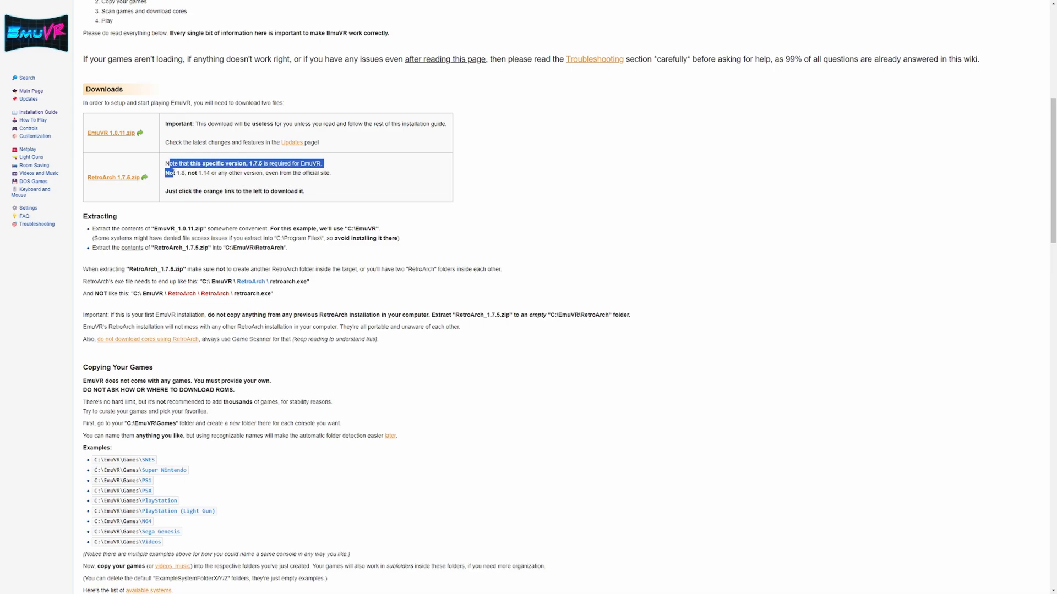
{"action": "left_click_drag", "start_coordinate": [167, 173], "coordinate": [209, 173]}
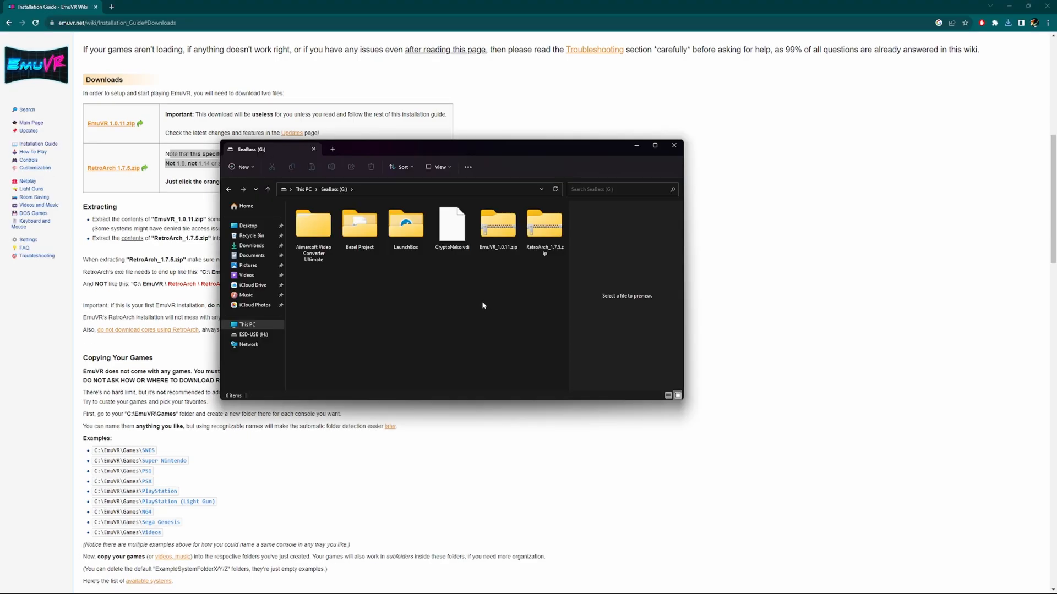
{"action": "mouse_move", "coordinate": [490, 303]}
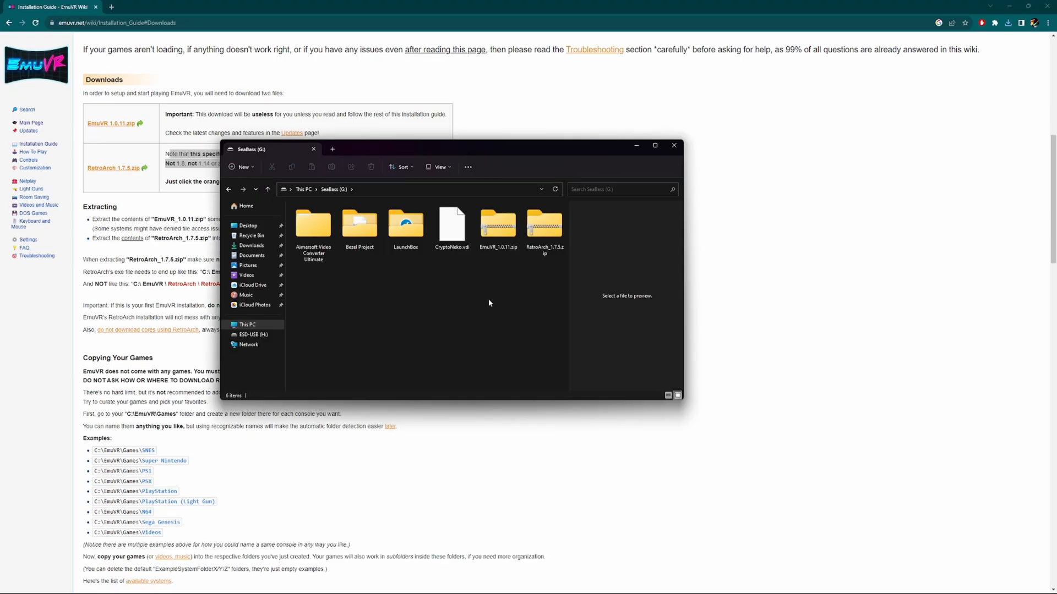
Step: Extract EmuVR_1.0.11.zip into its own folder, then get into the RetroArch_1.7.5 archive
{"action": "right_click", "coordinate": [497, 222]}
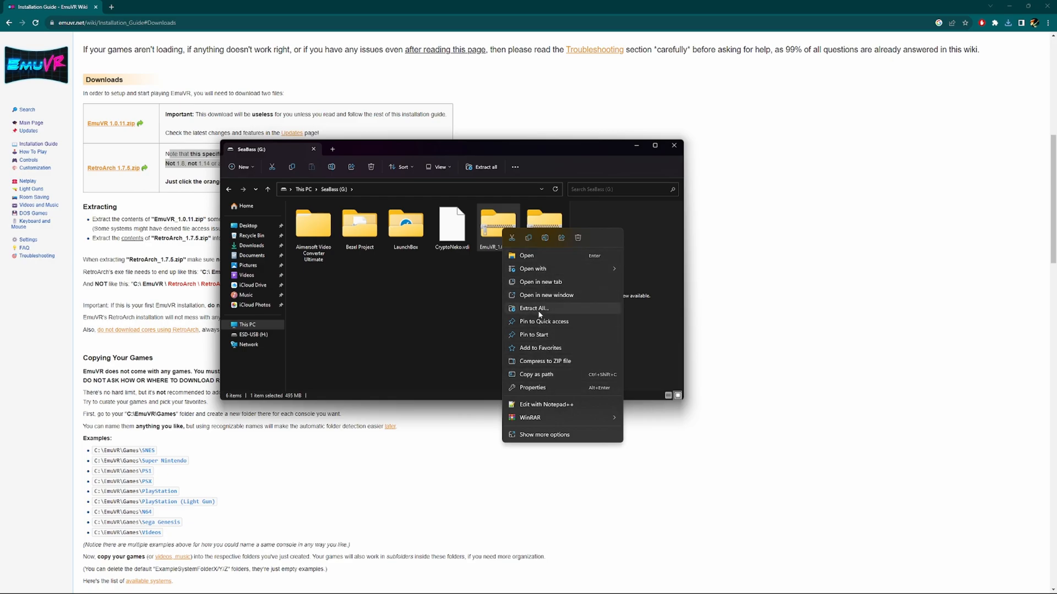
{"action": "left_click", "coordinate": [534, 308]}
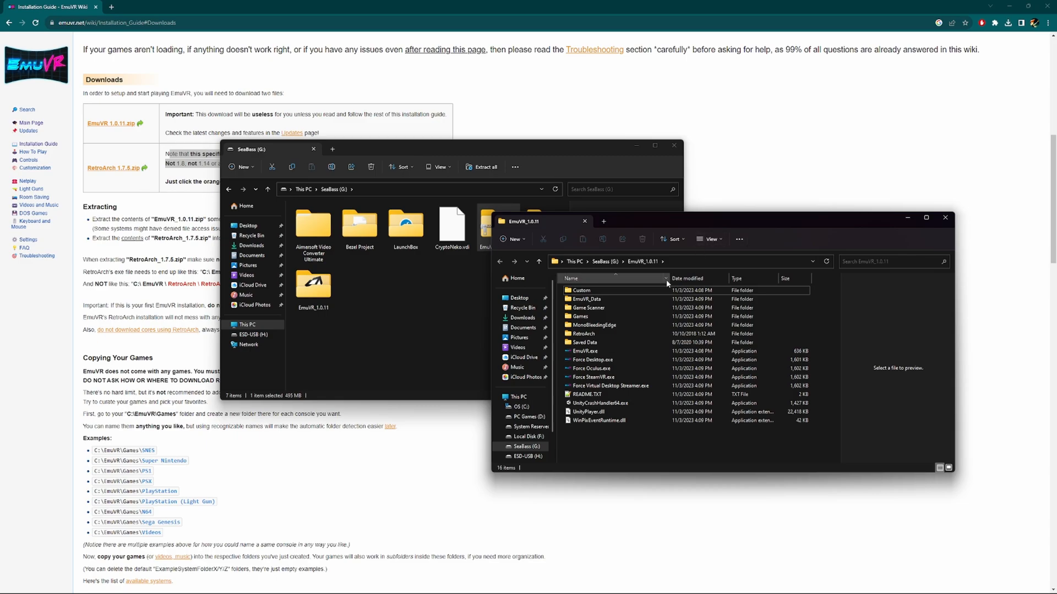
{"action": "left_click", "coordinate": [583, 333]}
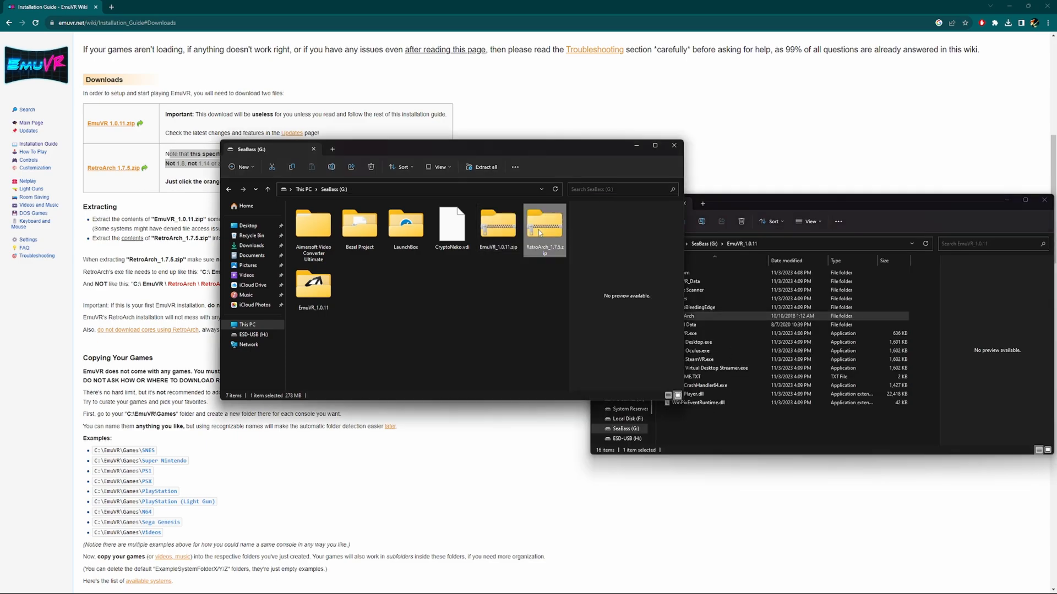
{"action": "double_click", "coordinate": [543, 224]}
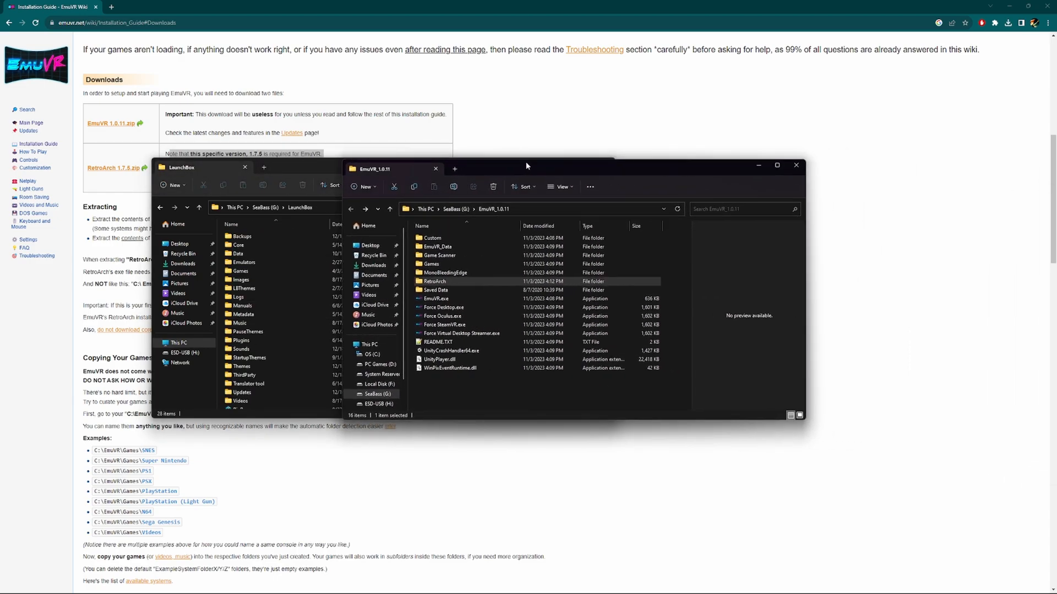
Step: Check the example system folders inside Games, then put the file windows away
{"action": "double_click", "coordinate": [433, 264]}
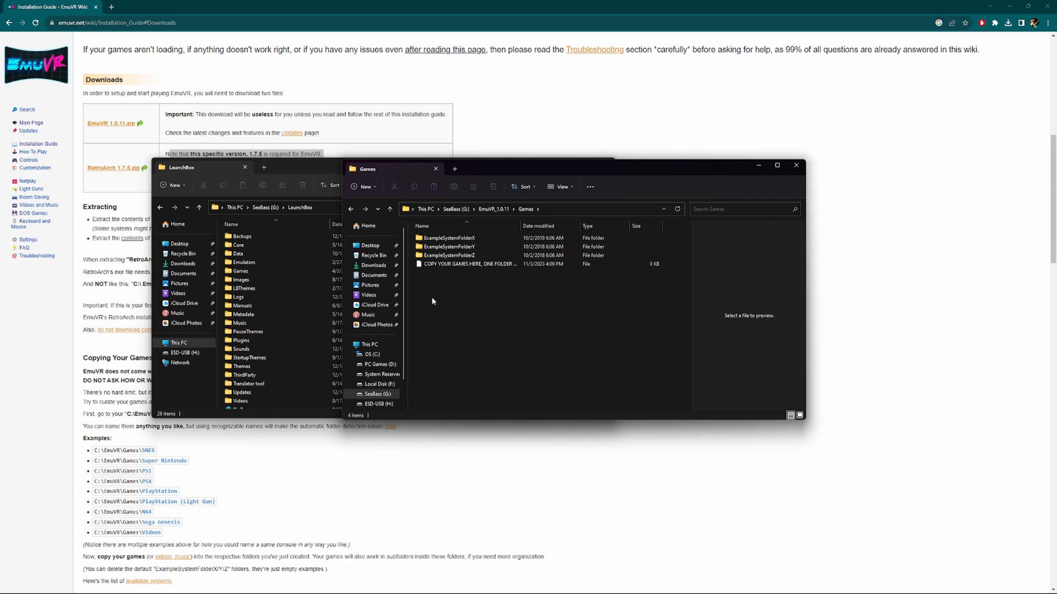
{"action": "left_click", "coordinate": [448, 238]}
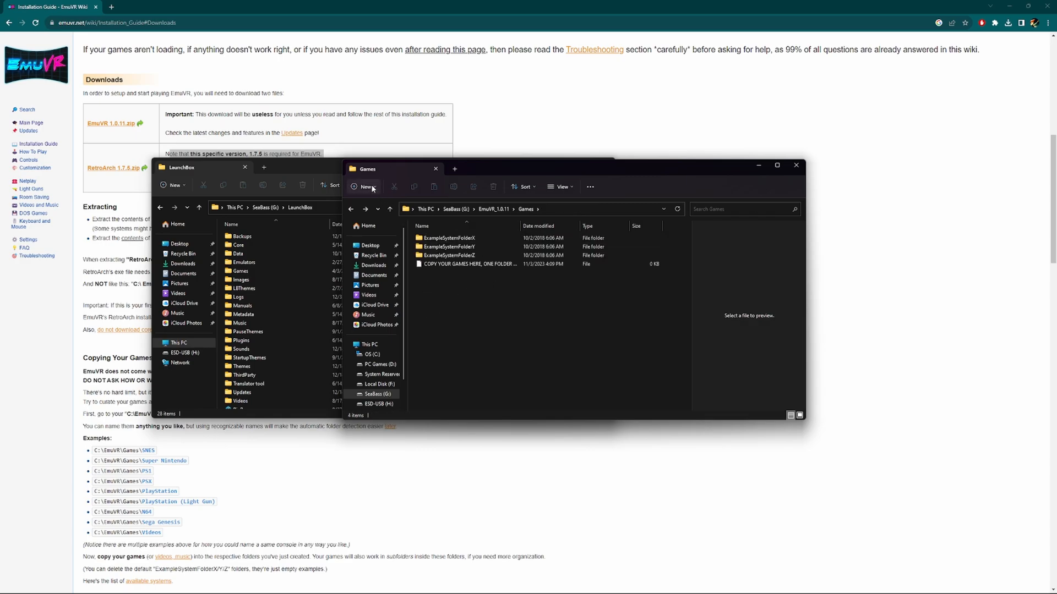
{"action": "left_click", "coordinate": [363, 186]}
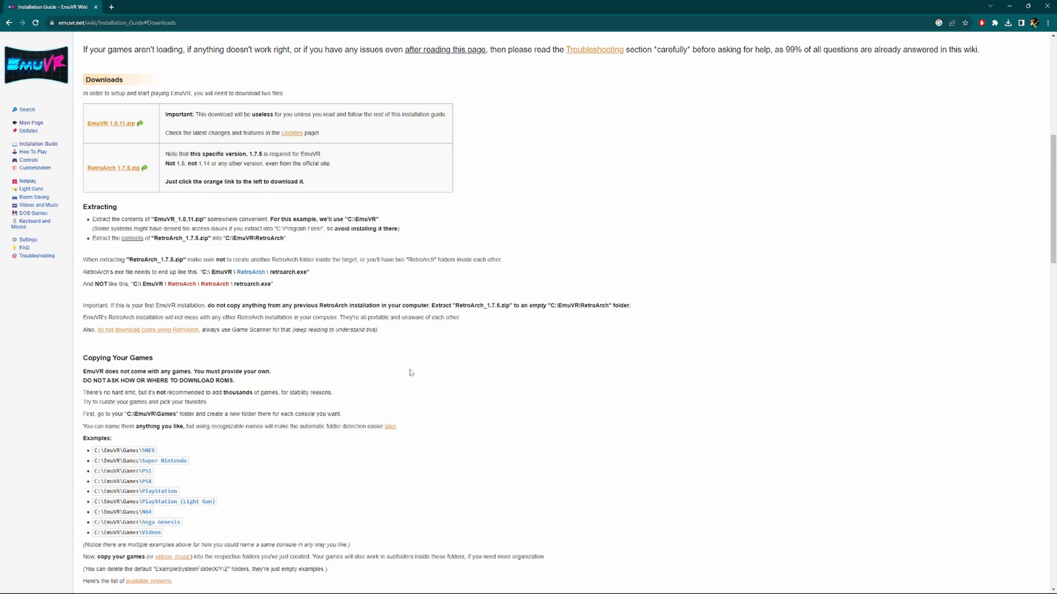
{"action": "mouse_move", "coordinate": [79, 370]}
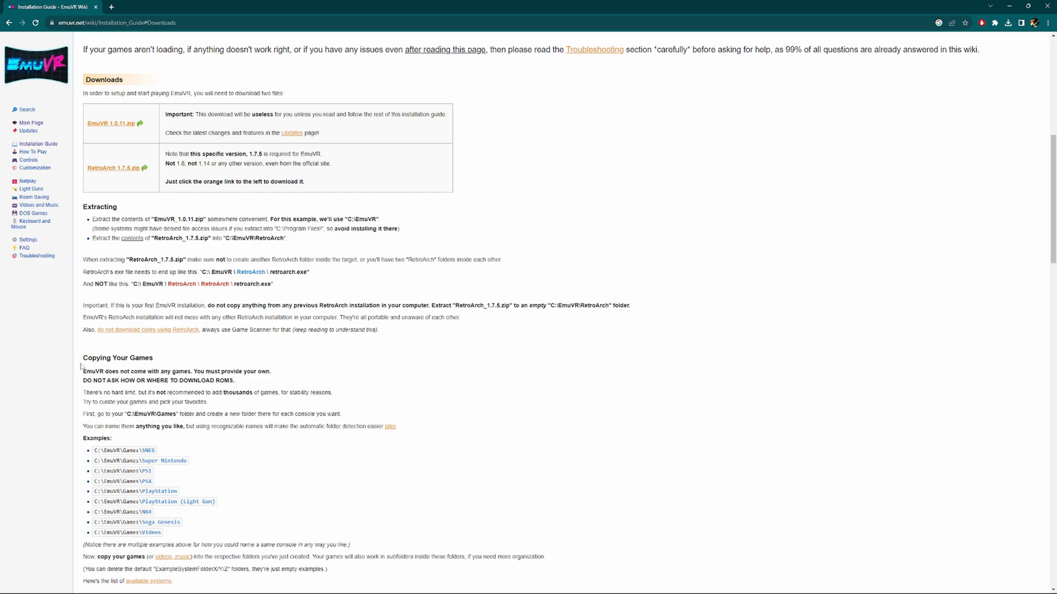
{"action": "mouse_move", "coordinate": [363, 357]}
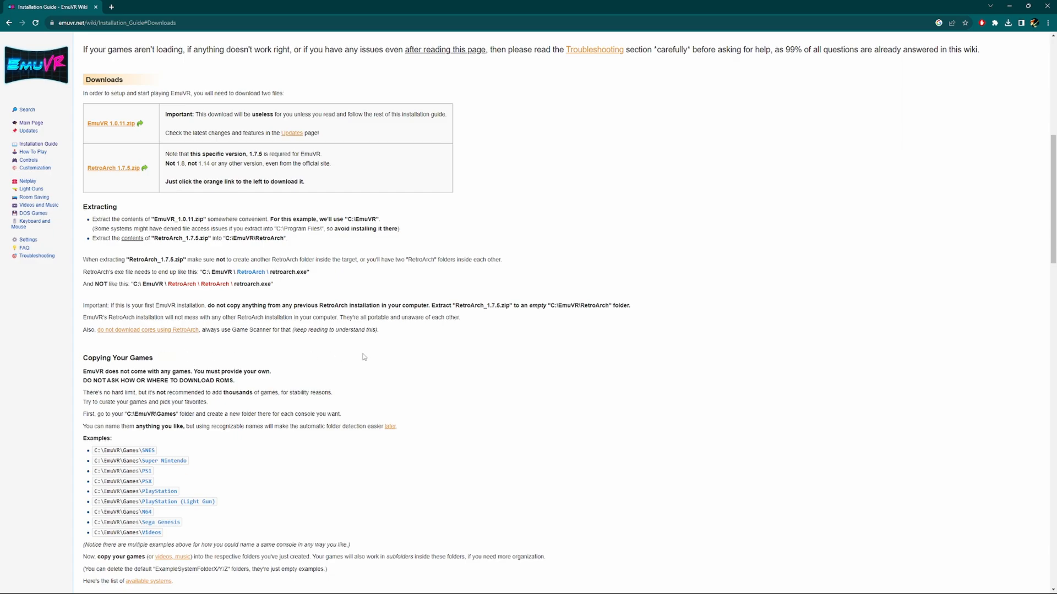
{"action": "scroll", "scroll_direction": "down", "scroll_amount": 3}
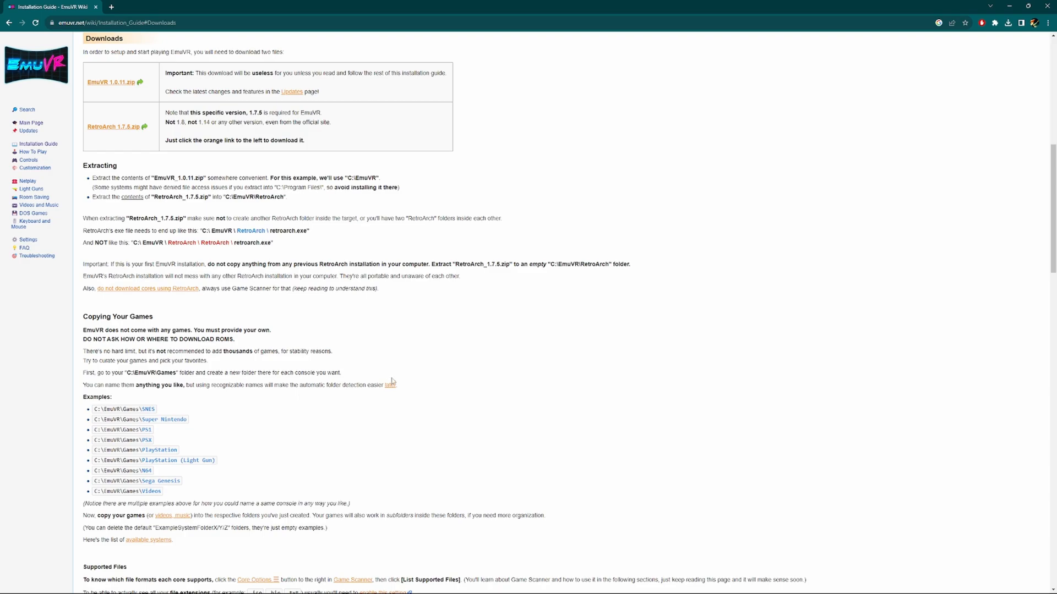
{"action": "mouse_move", "coordinate": [834, 441]}
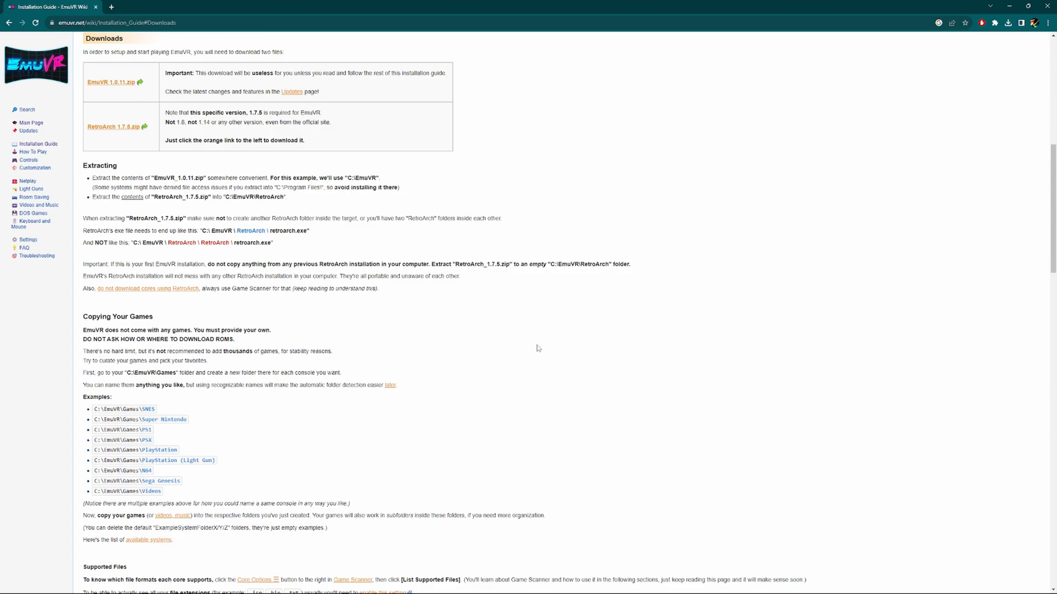
{"action": "mouse_move", "coordinate": [543, 352]}
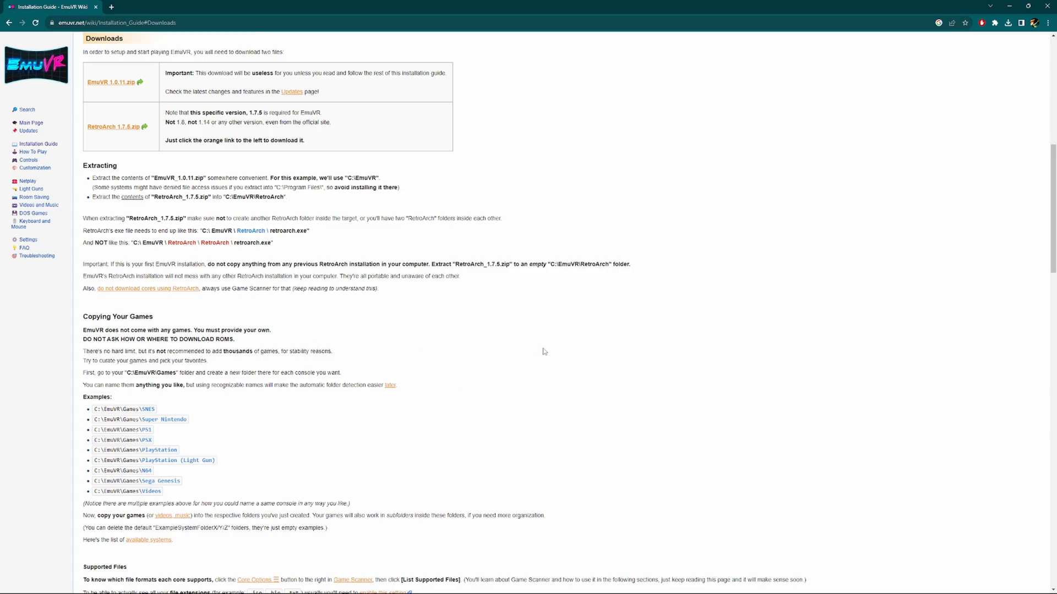
{"action": "mouse_move", "coordinate": [342, 315]}
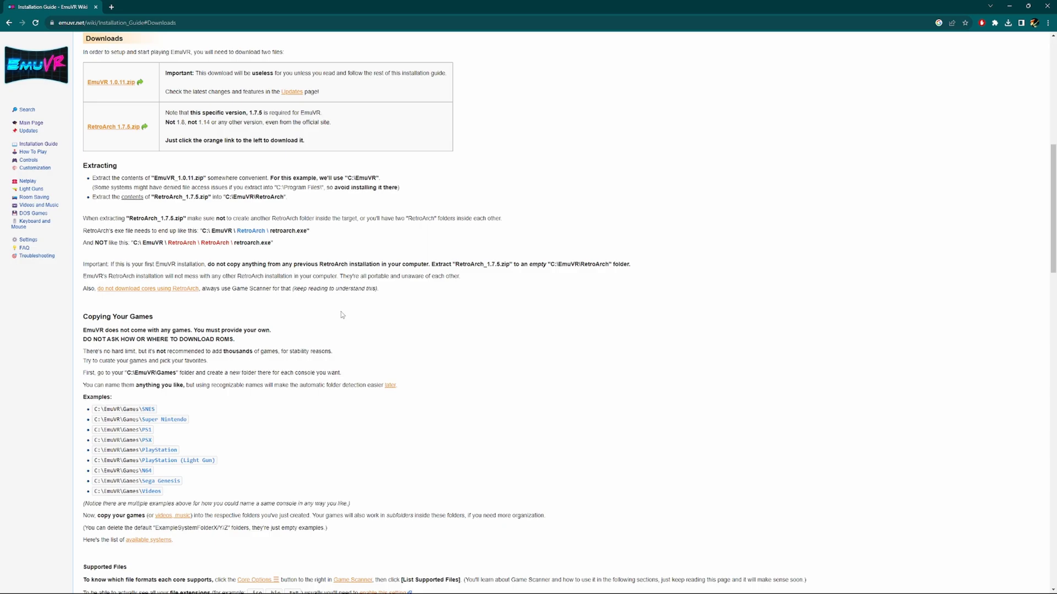
{"action": "mouse_move", "coordinate": [341, 331]}
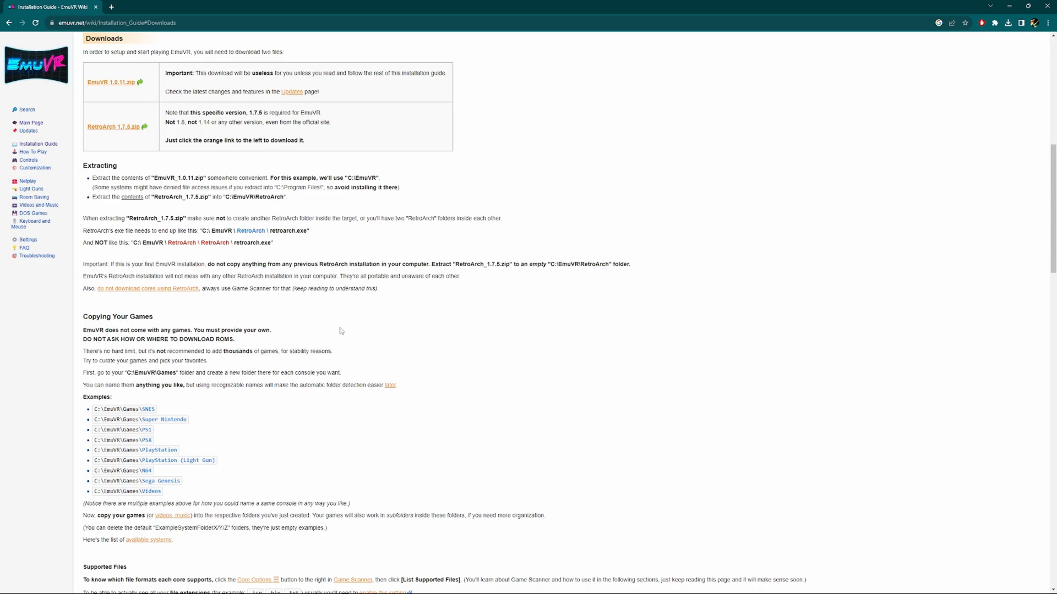
{"action": "mouse_move", "coordinate": [266, 341]}
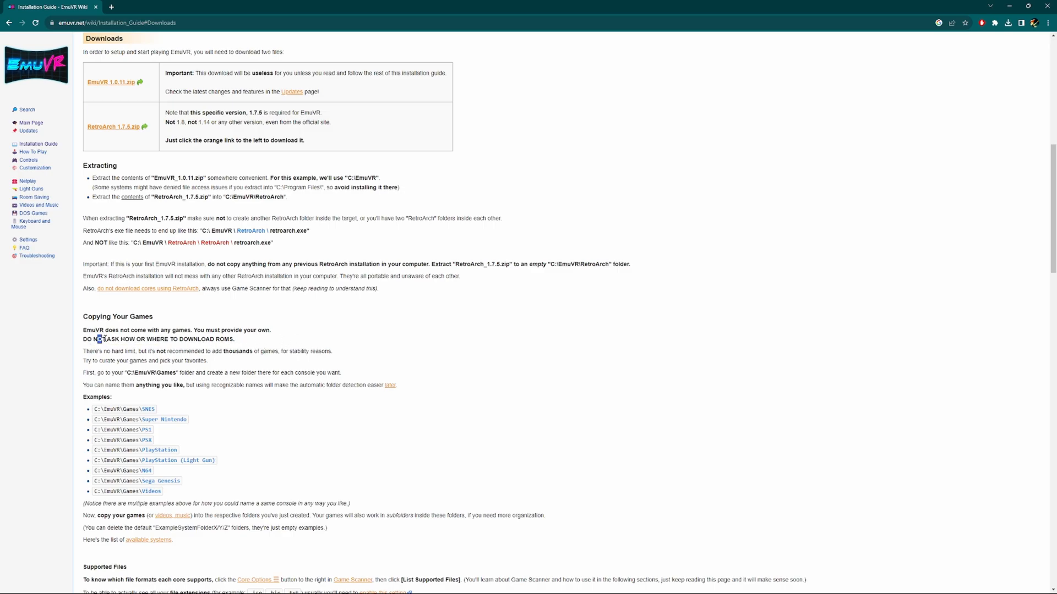
Step: Highlight the wiki warning against asking for ROMs in Copying Your Games
{"action": "left_click_drag", "start_coordinate": [101, 339], "coordinate": [220, 338]}
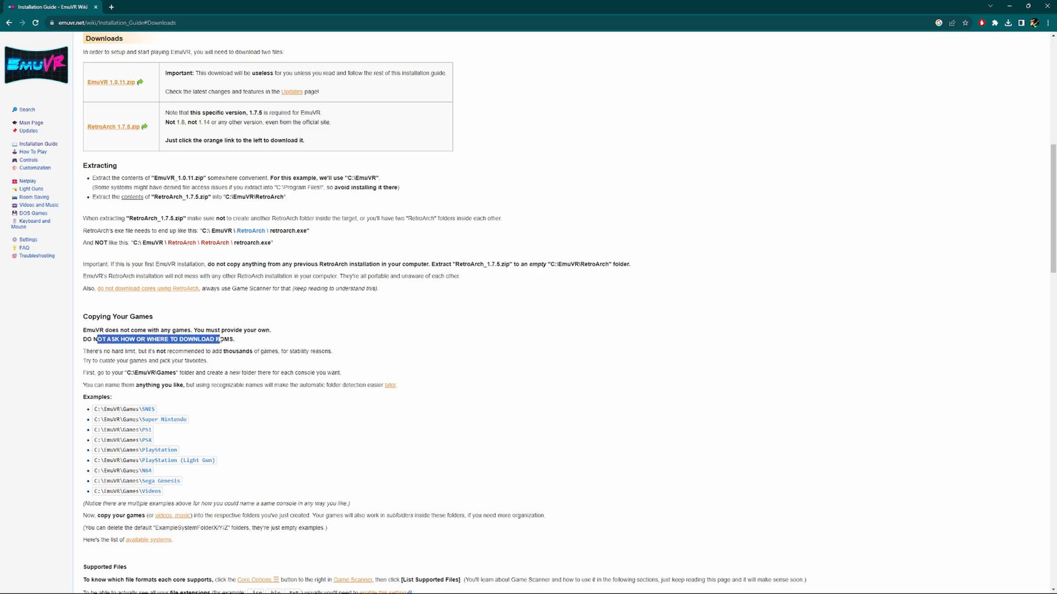
{"action": "left_click", "coordinate": [606, 278]}
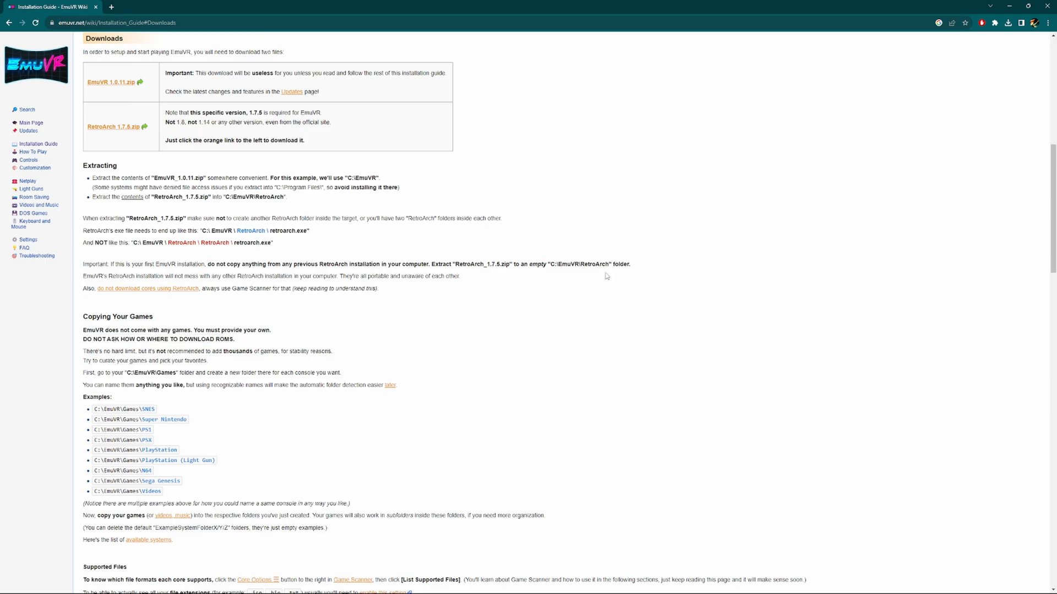
{"action": "mouse_move", "coordinate": [520, 286]}
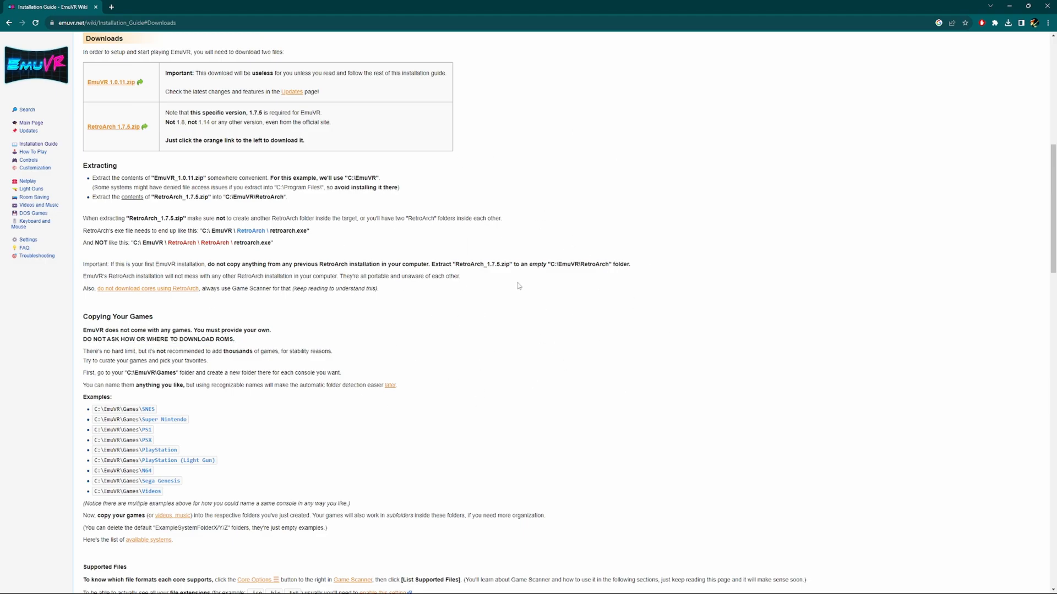
{"action": "mouse_move", "coordinate": [39, 274]}
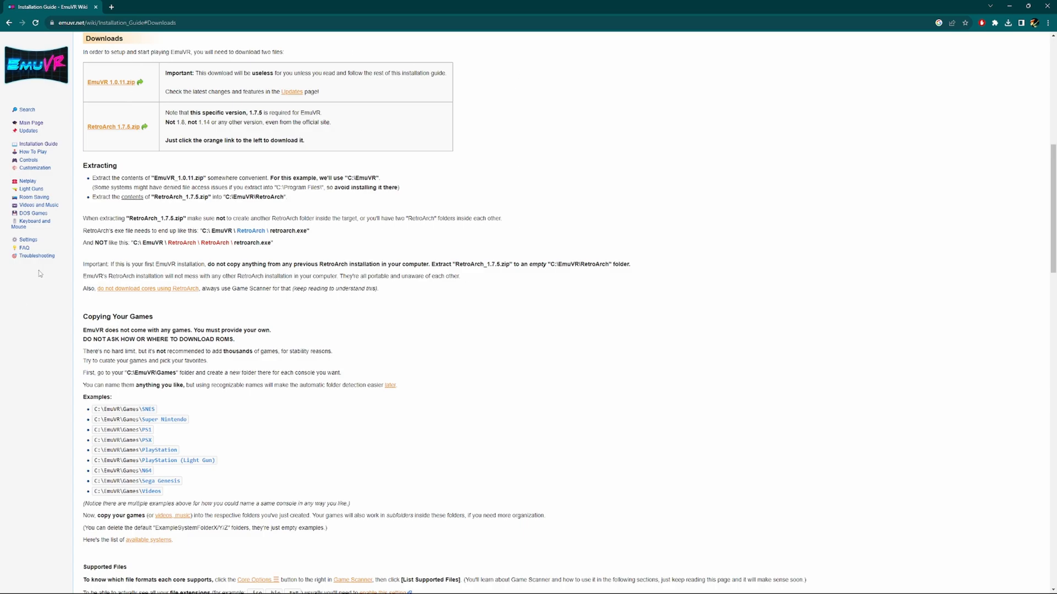
{"action": "mouse_move", "coordinate": [556, 307]}
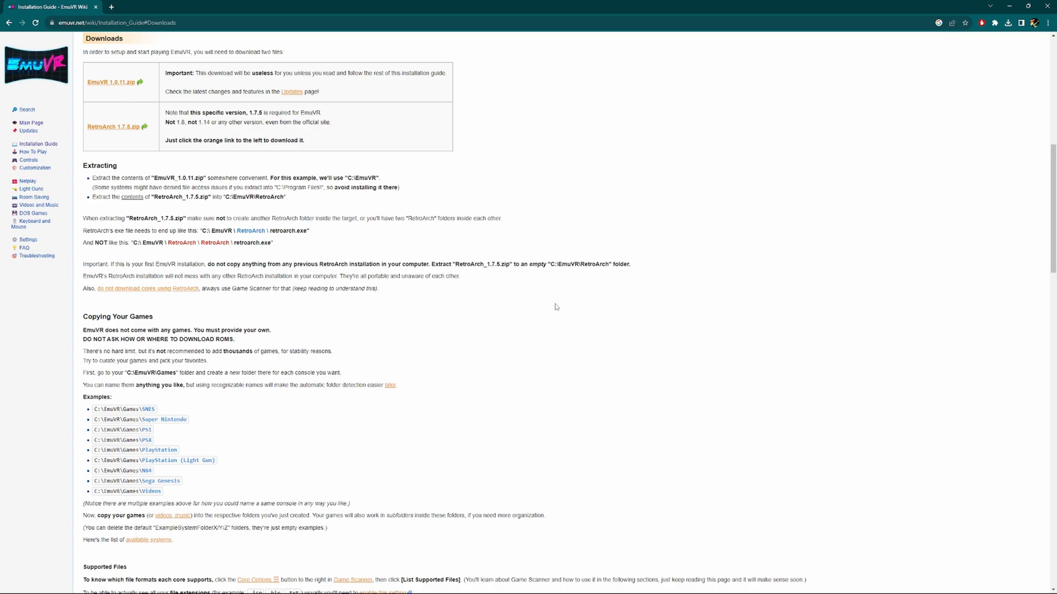
{"action": "mouse_move", "coordinate": [648, 366]}
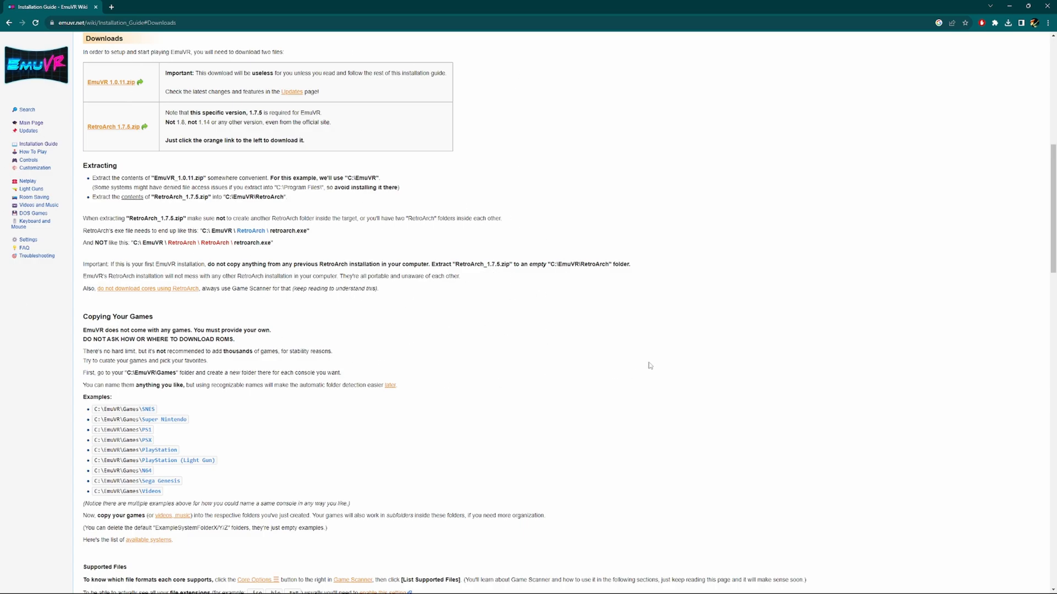
{"action": "mouse_move", "coordinate": [297, 385]}
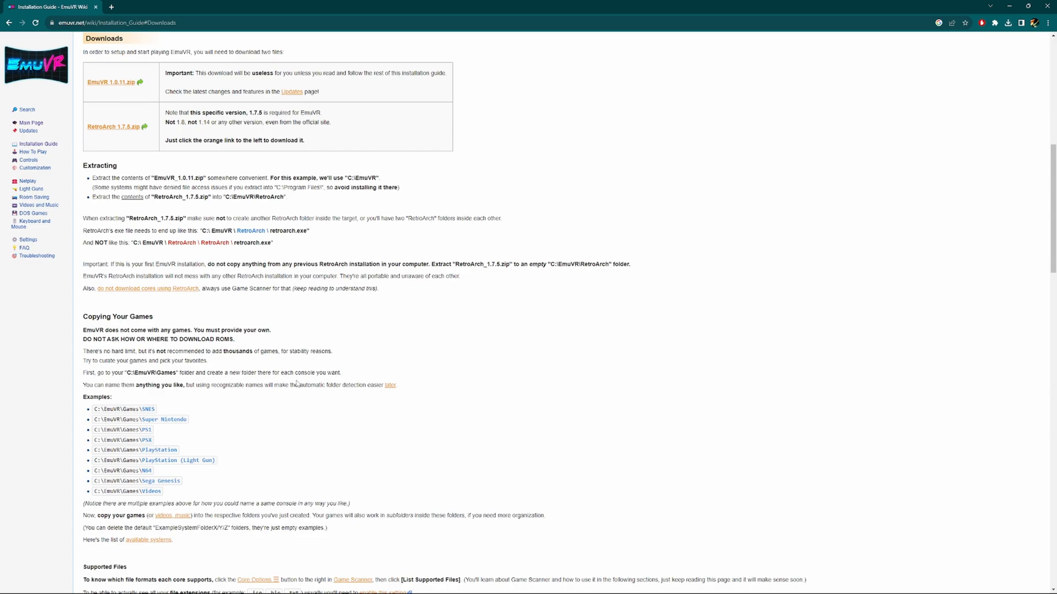
{"action": "mouse_move", "coordinate": [245, 324]}
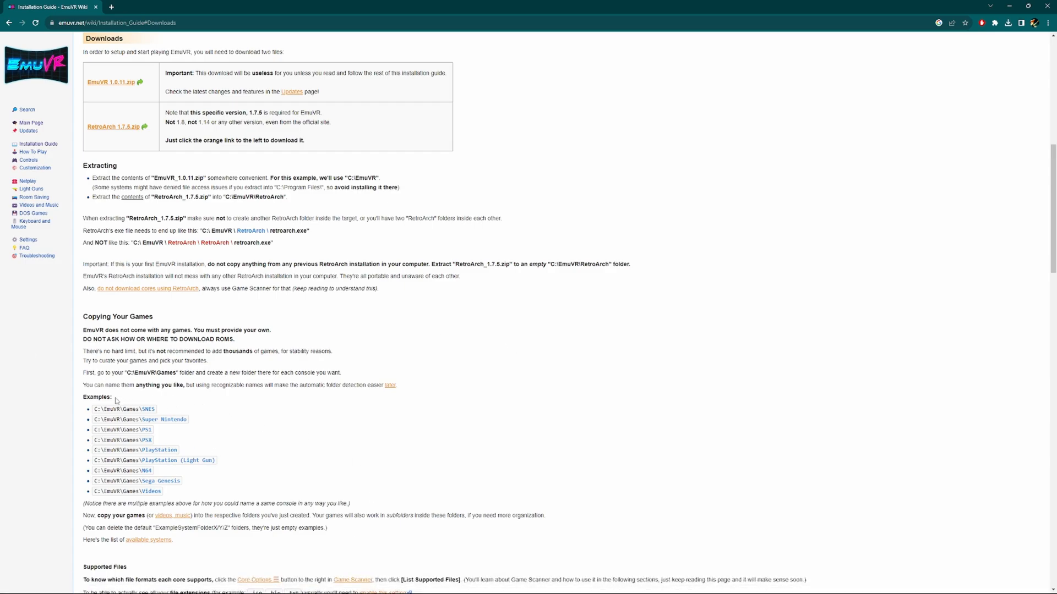
{"action": "left_click_drag", "start_coordinate": [106, 420], "coordinate": [145, 419]}
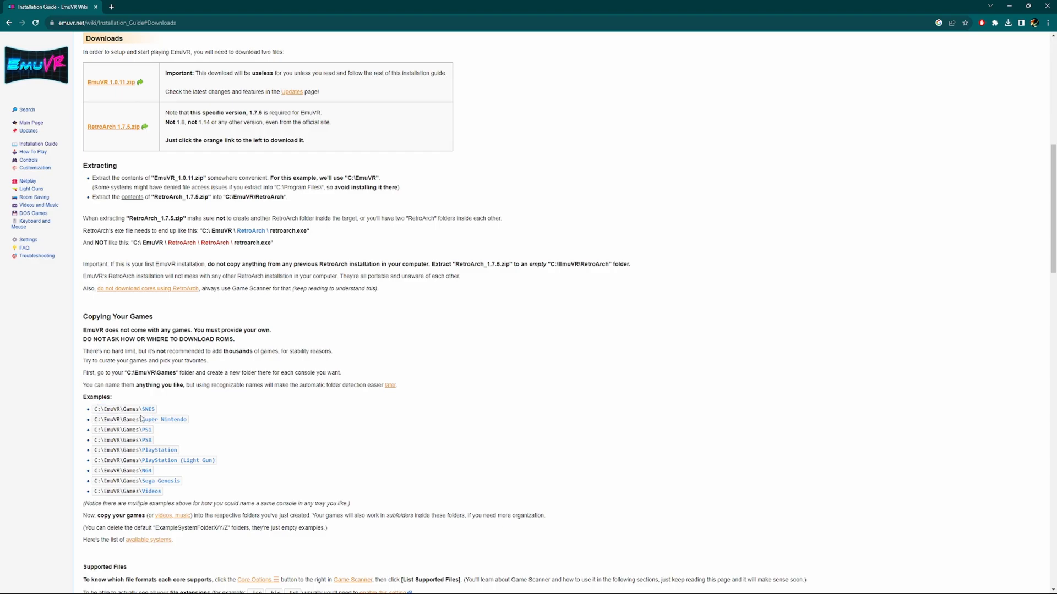
{"action": "double_click", "coordinate": [148, 409]}
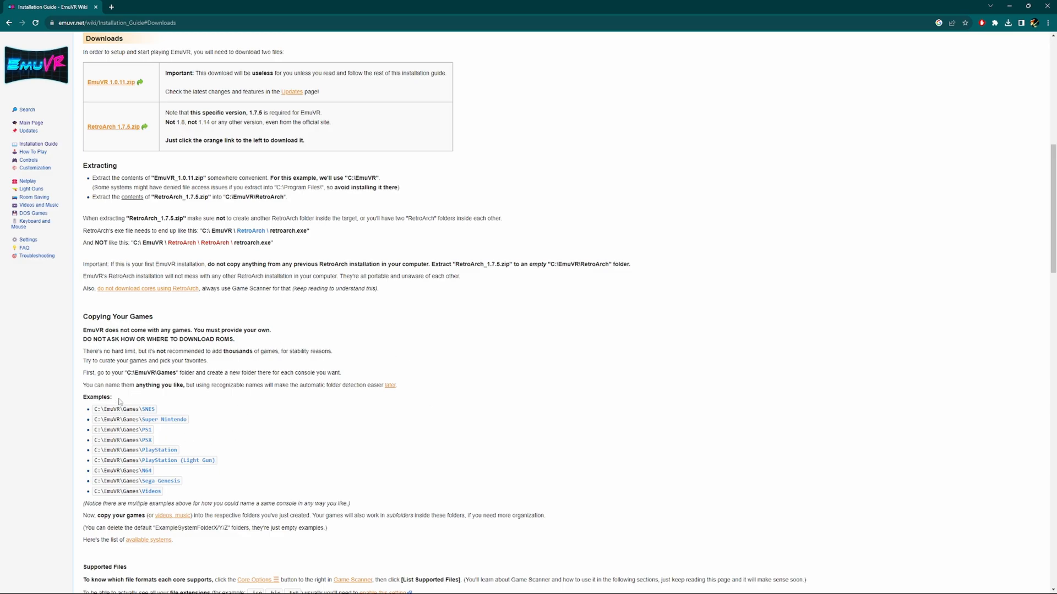
Step: Highlight the advice about giving game folders recognizable console names
{"action": "left_click_drag", "start_coordinate": [144, 385], "coordinate": [273, 386]}
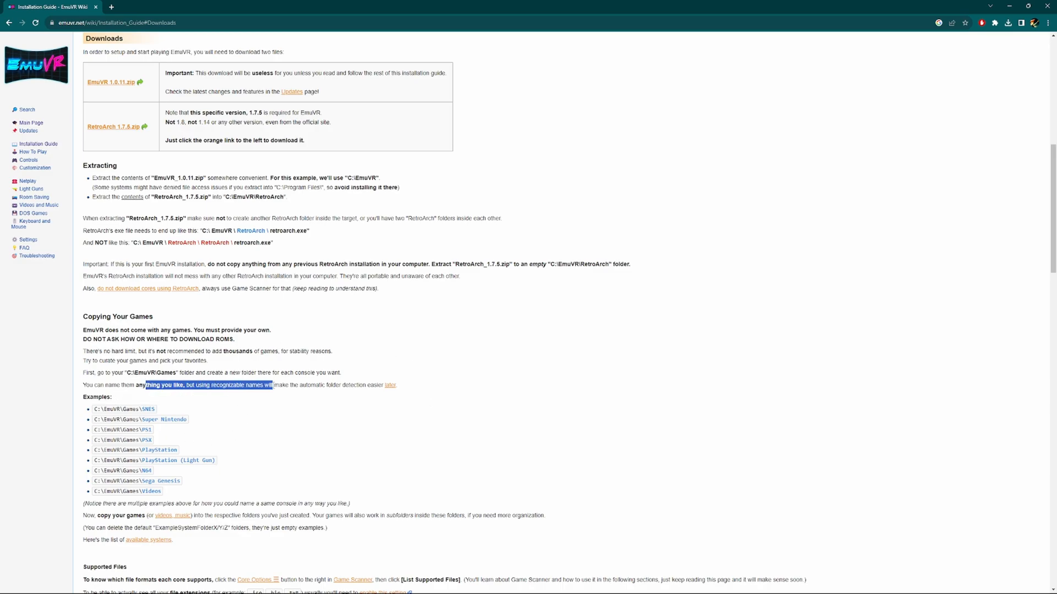
{"action": "left_click", "coordinate": [268, 381]}
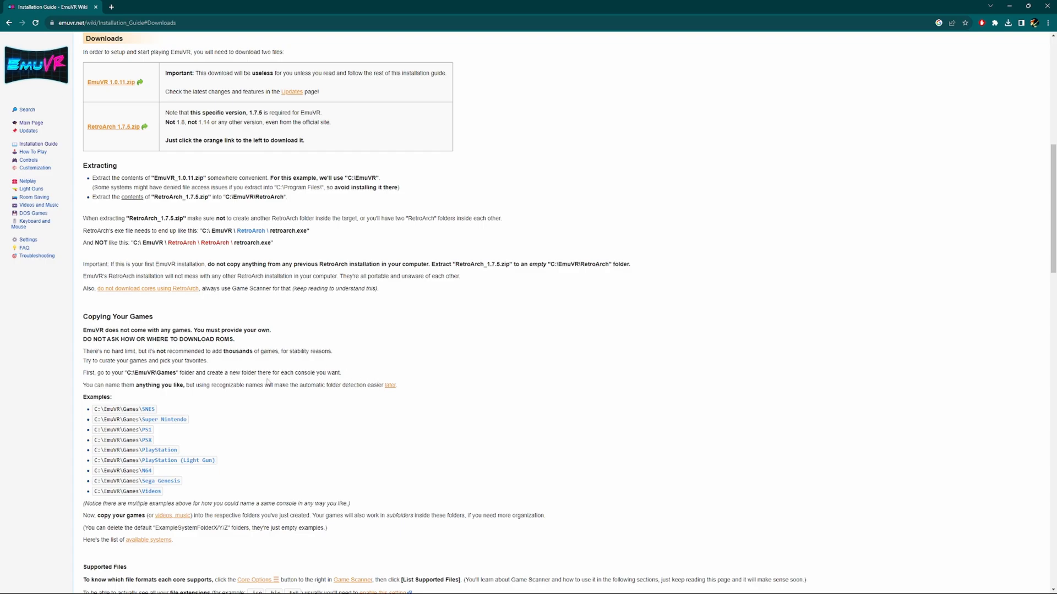
{"action": "mouse_move", "coordinate": [201, 449]}
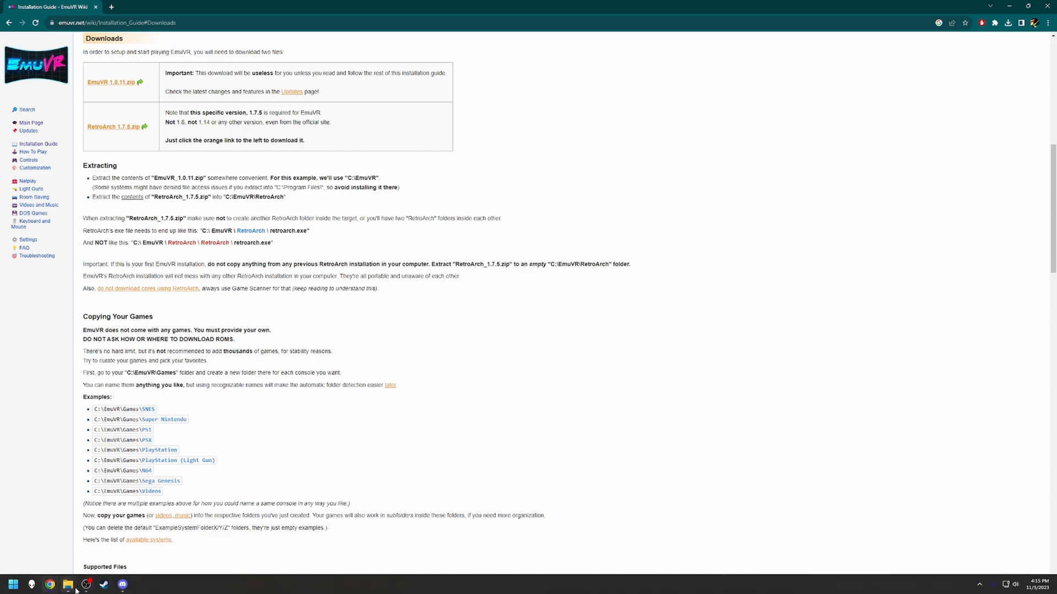
Step: Show the Games folder and the video files inside its Videos subfolder
{"action": "left_click", "coordinate": [68, 583]}
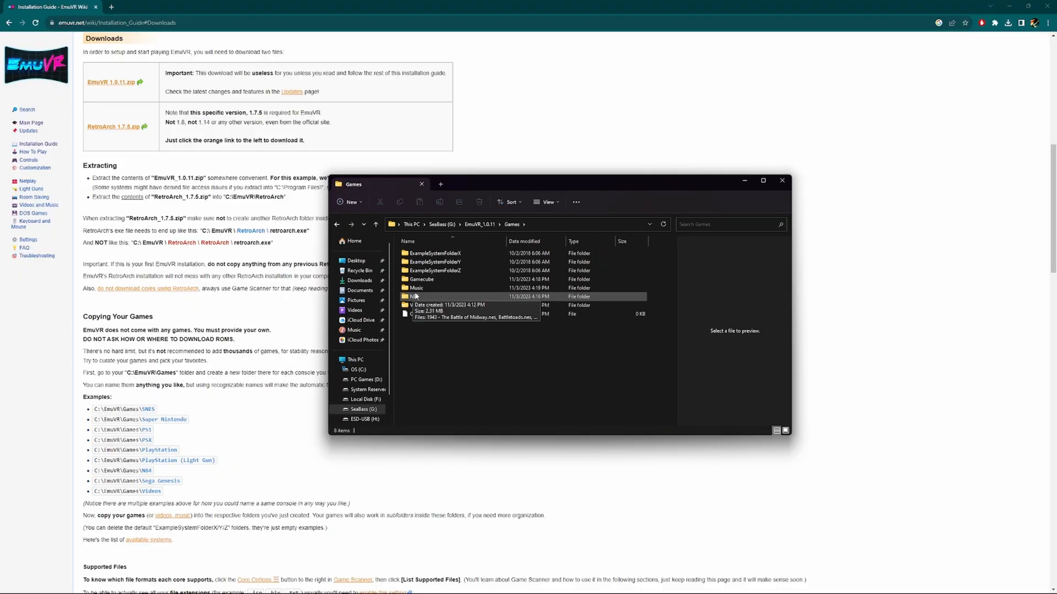
{"action": "left_click", "coordinate": [417, 306]}
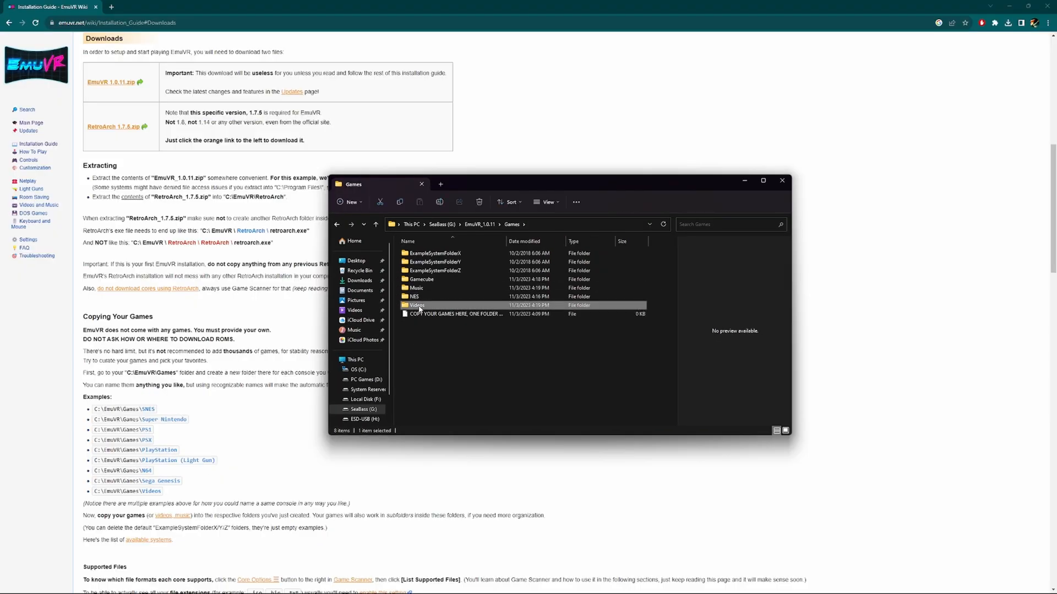
{"action": "double_click", "coordinate": [415, 305]}
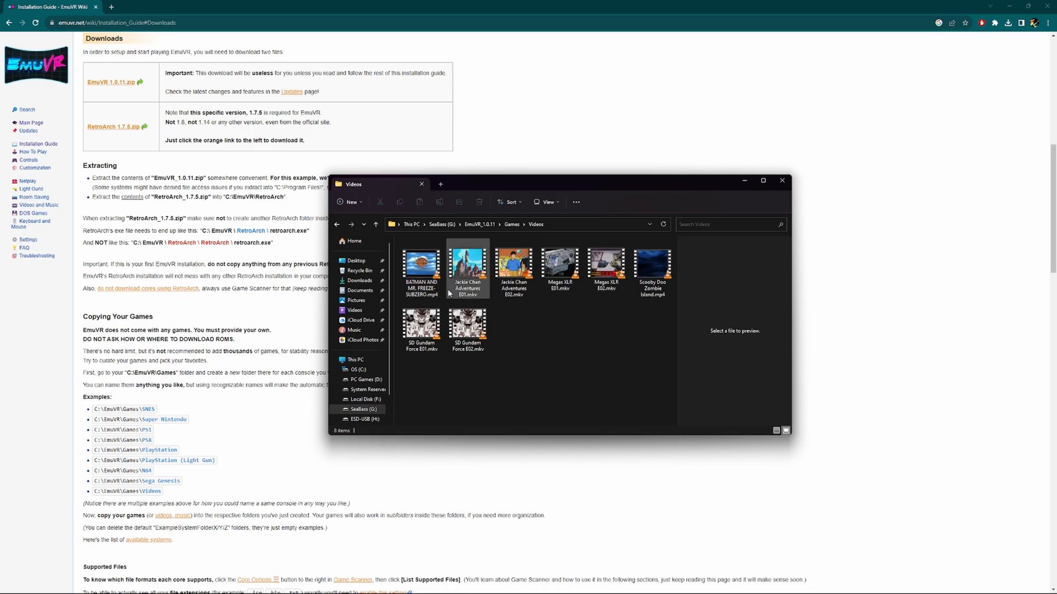
{"action": "left_click", "coordinate": [466, 326]}
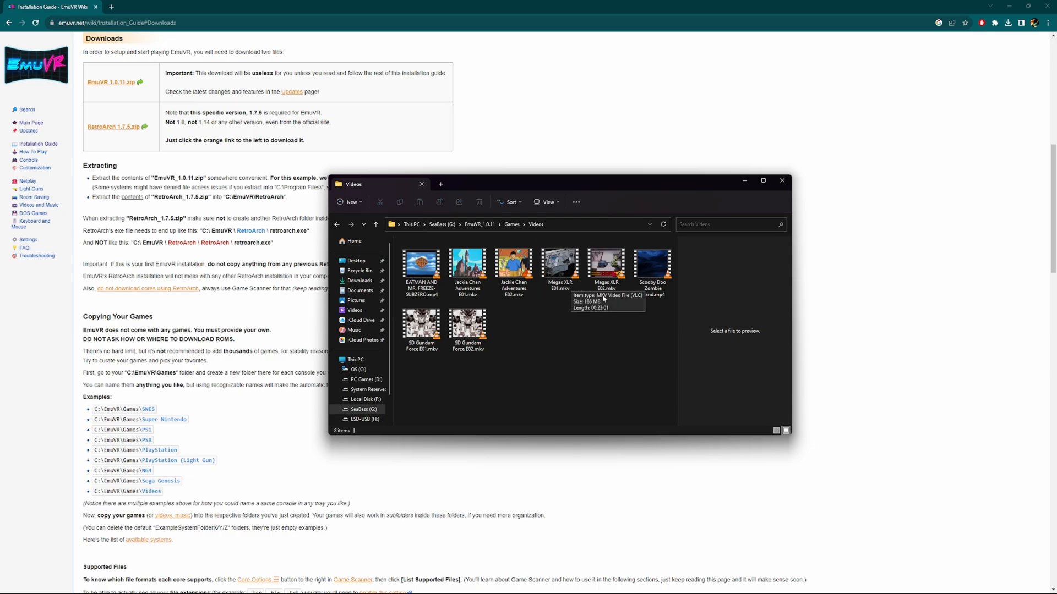
{"action": "mouse_move", "coordinate": [713, 322]}
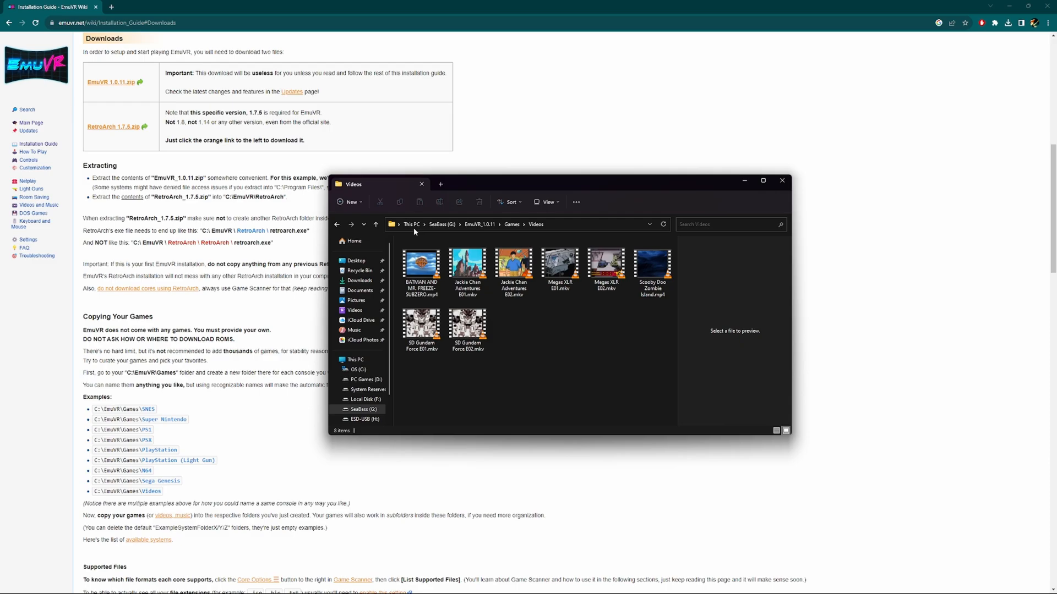
Step: Go back up from Videos to the EmuVR_1.0.11 installation folder
{"action": "left_click", "coordinate": [510, 224]}
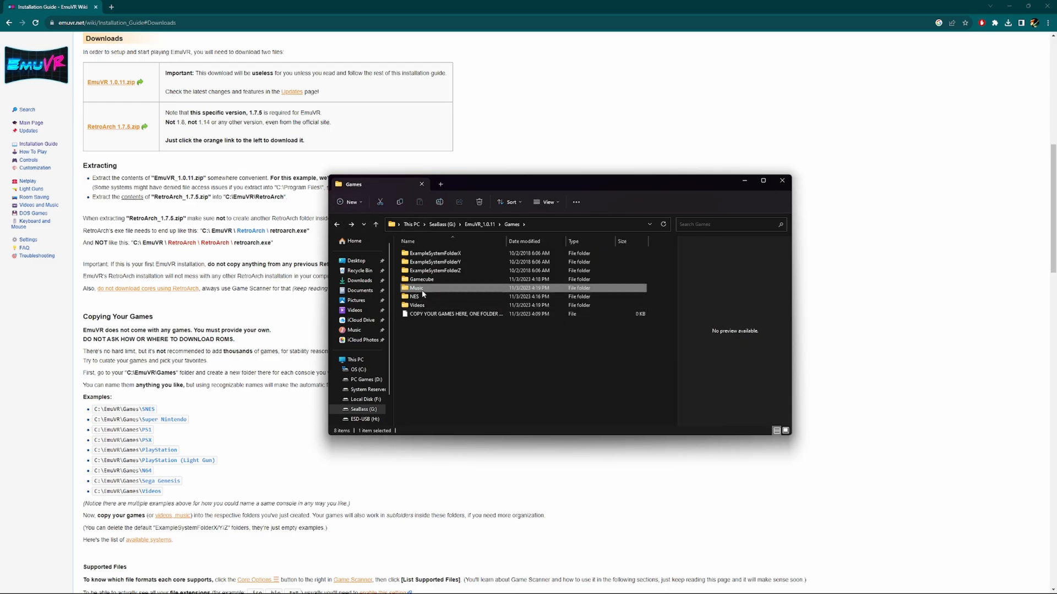
{"action": "double_click", "coordinate": [416, 288]}
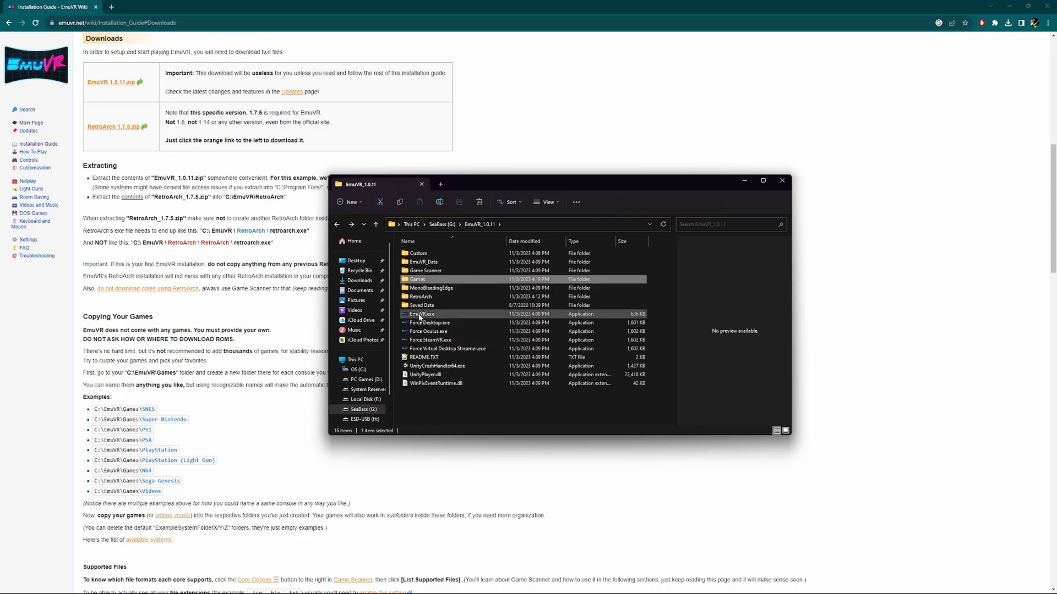
Step: Launch EmuVR.exe and turn on the light in the virtual bedroom
{"action": "double_click", "coordinate": [421, 314]}
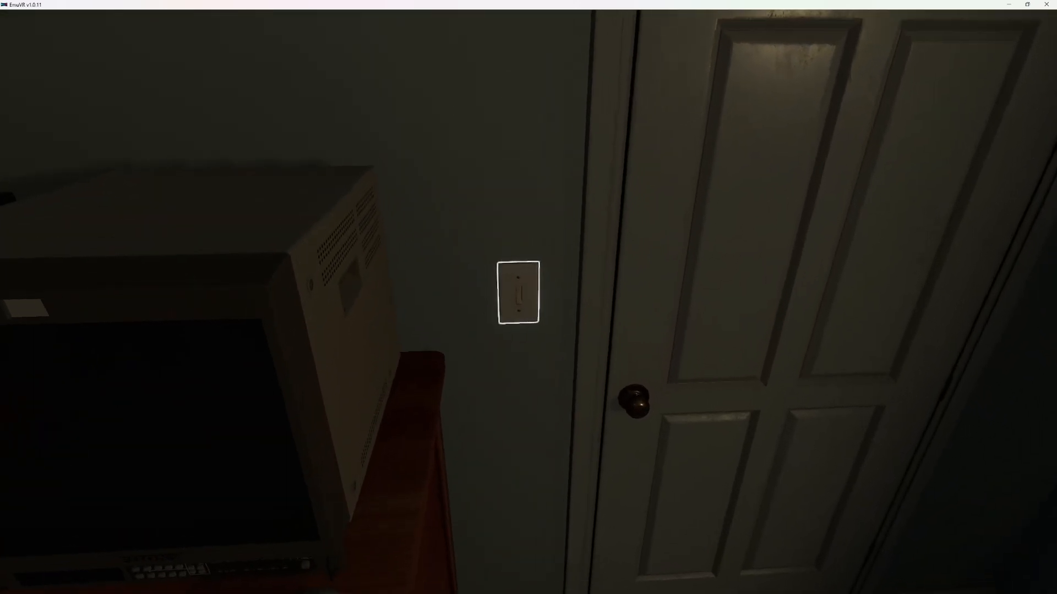
{"action": "left_click", "coordinate": [520, 300]}
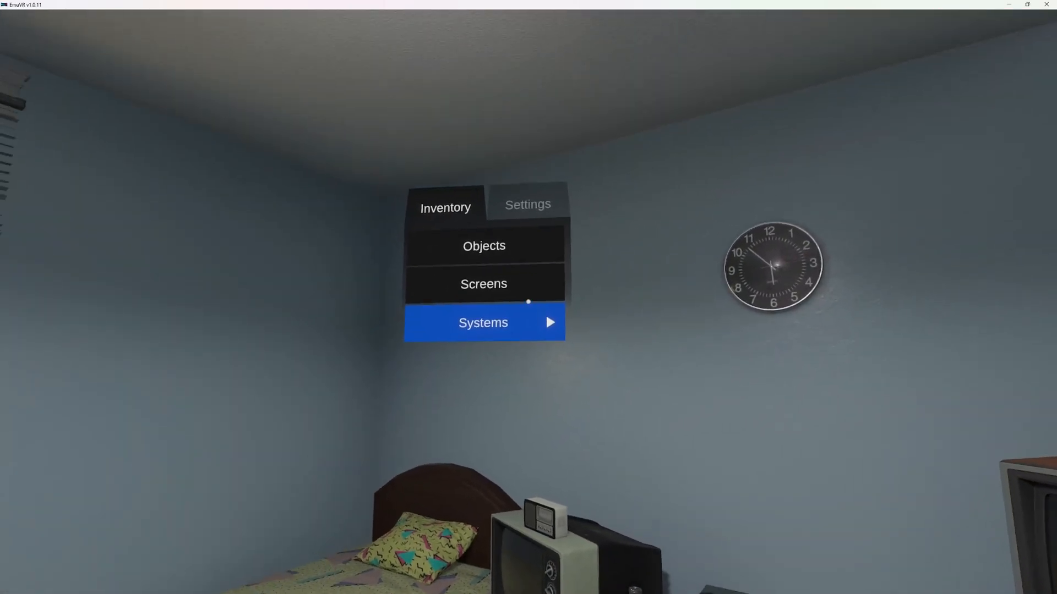
Step: Quit EmuVR back to the EmuVR_1.0.11 folder in File Explorer
{"action": "left_click", "coordinate": [484, 245]}
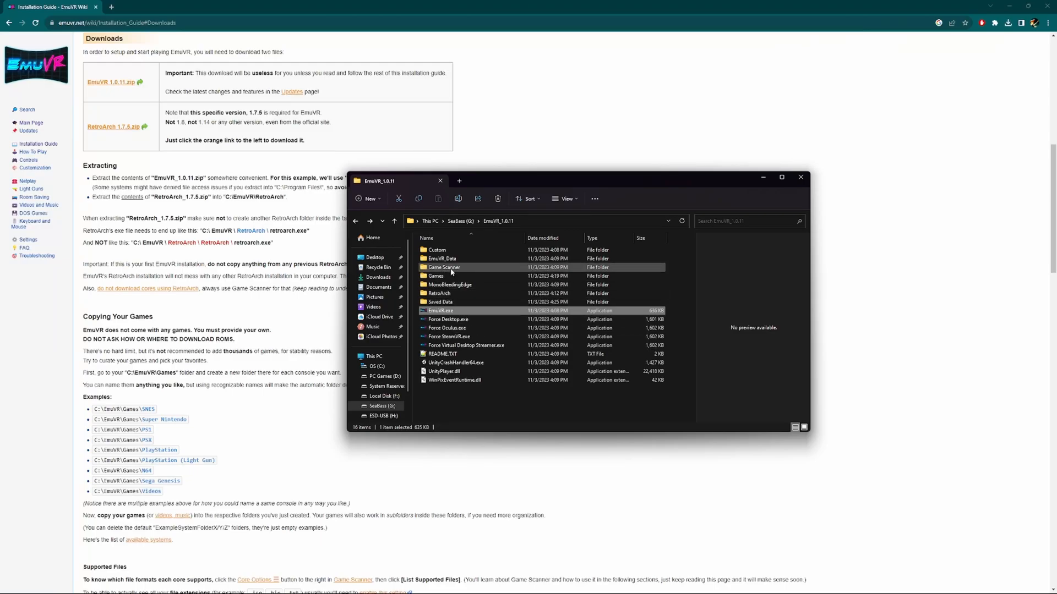
{"action": "mouse_move", "coordinate": [455, 270]}
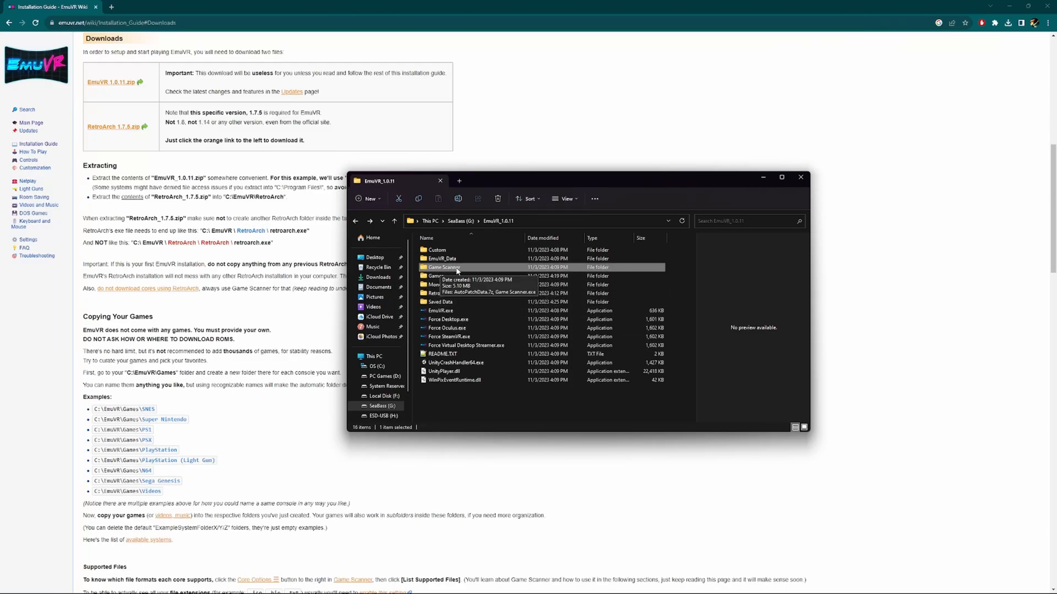
Step: Run Game Scanner, accept the RetroArch patch, and Autofill the Gamecube, Music, NES and Videos folders
{"action": "double_click", "coordinate": [443, 267]}
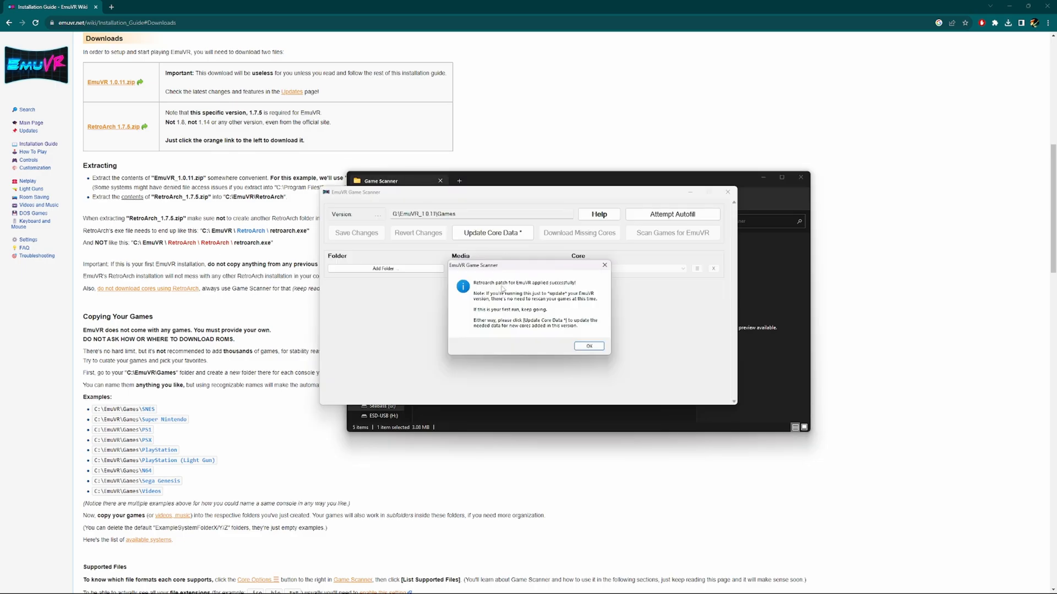
{"action": "mouse_move", "coordinate": [558, 287]}
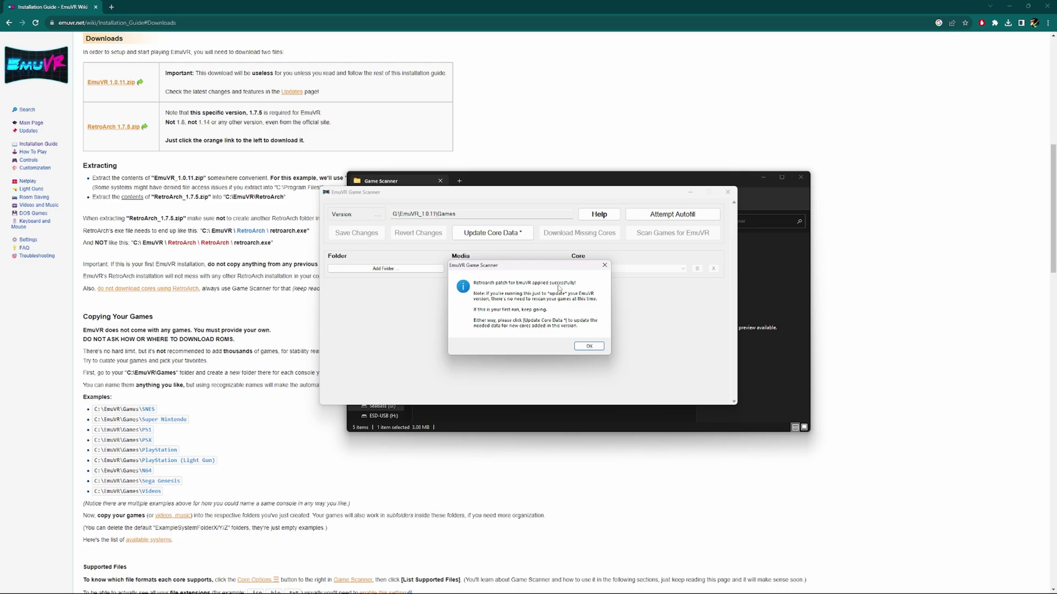
{"action": "left_click", "coordinate": [589, 346]}
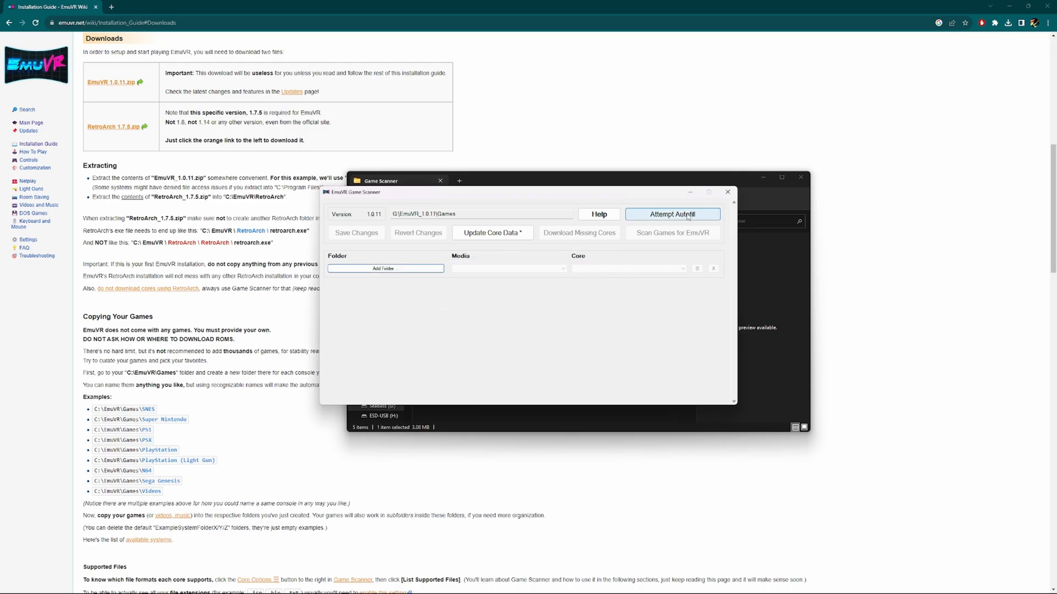
{"action": "left_click", "coordinate": [672, 214]}
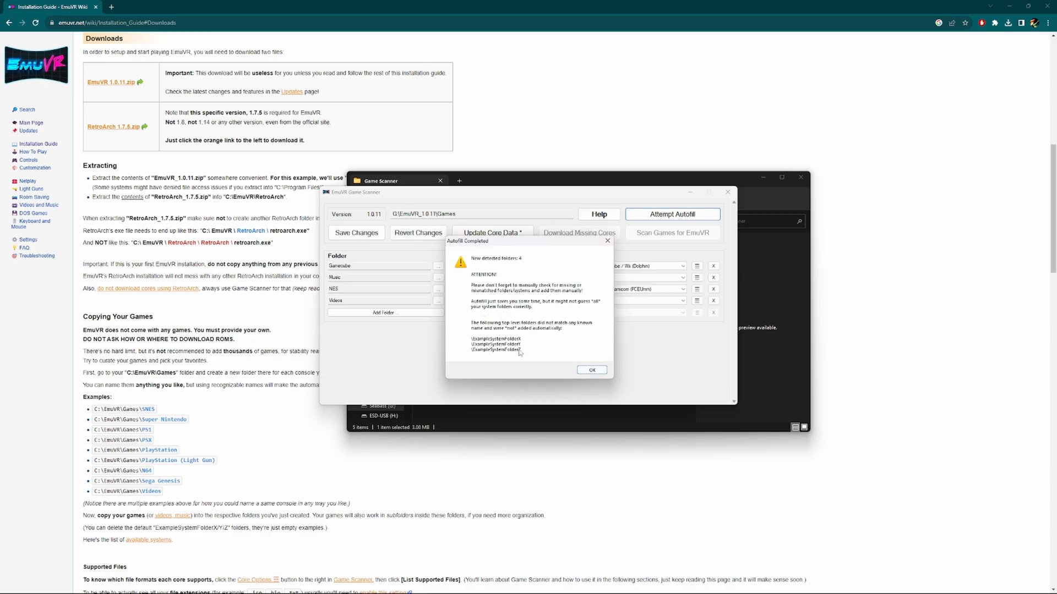
{"action": "left_click", "coordinate": [591, 370]}
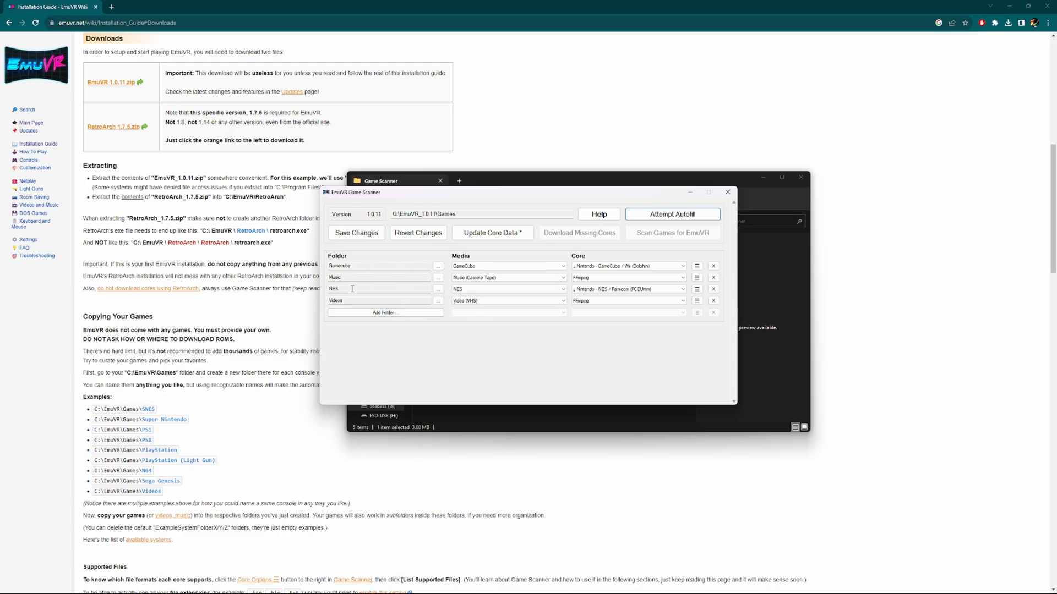
{"action": "mouse_move", "coordinate": [447, 299]}
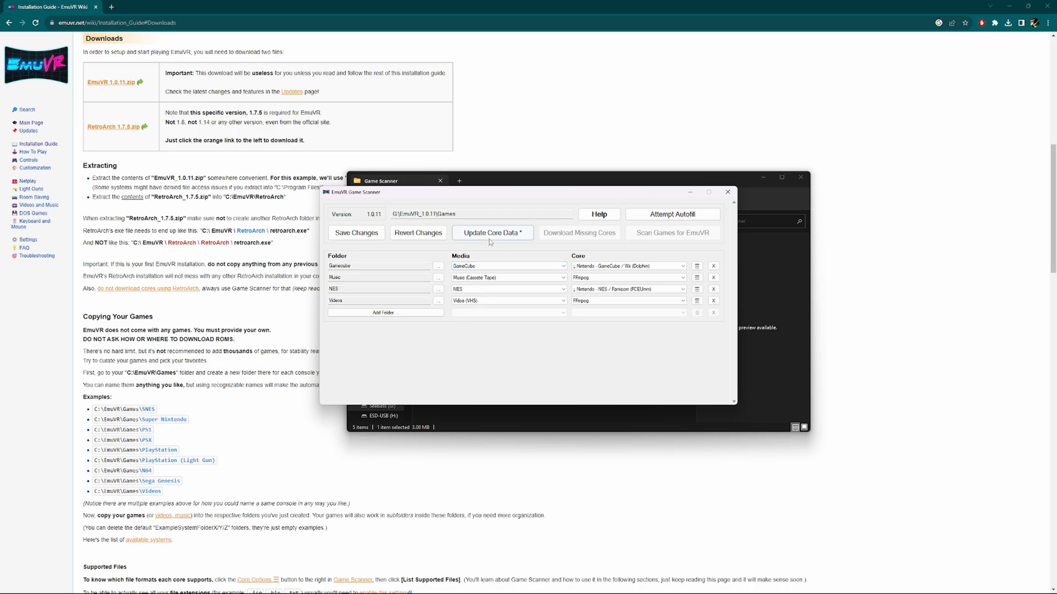
Step: Update the core data, then scan the configured games for EmuVR
{"action": "left_click", "coordinate": [493, 234]}
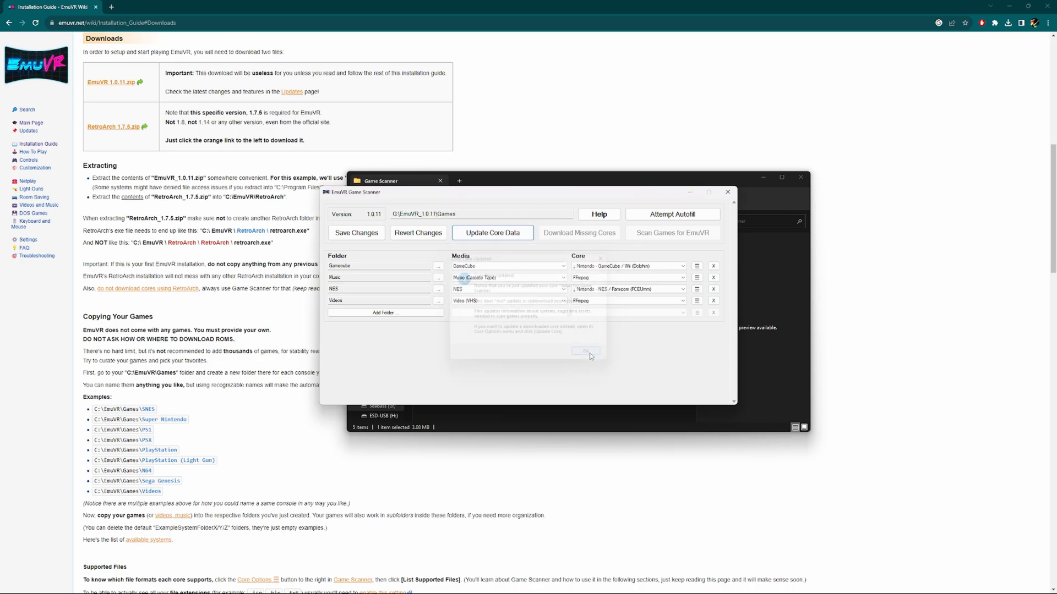
{"action": "left_click", "coordinate": [586, 351]}
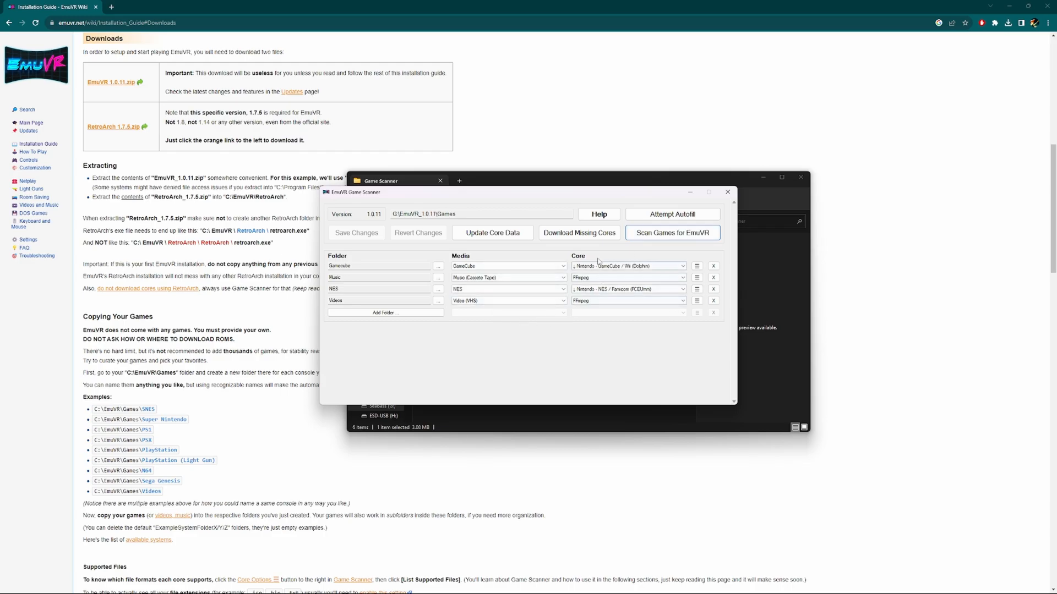
{"action": "left_click", "coordinate": [579, 233]}
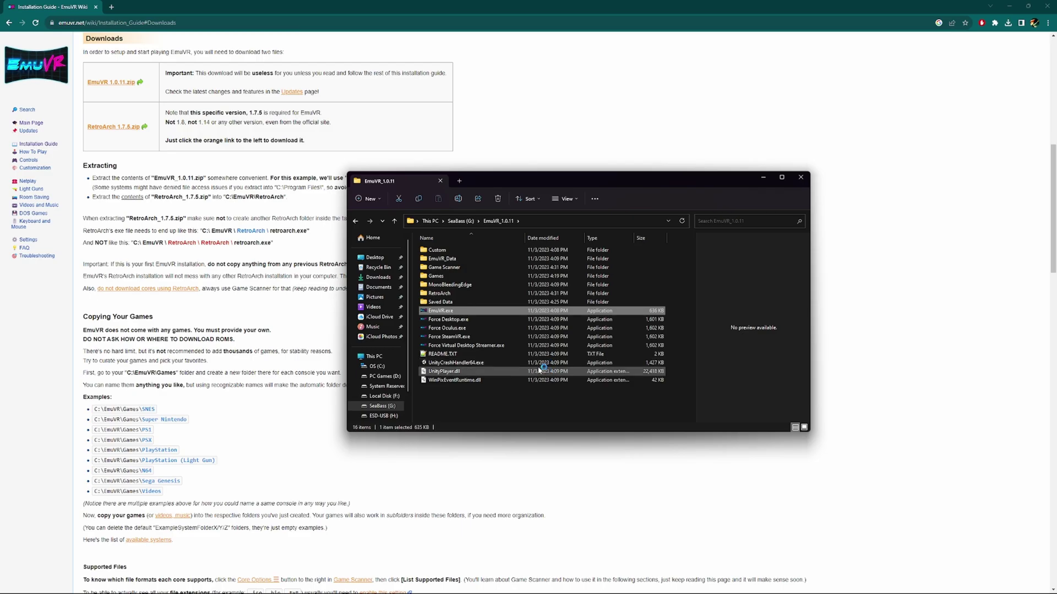
Step: Relaunch EmuVR and check the Music cassette tapes and NES cartridges in the inventory before exiting
{"action": "double_click", "coordinate": [440, 311]}
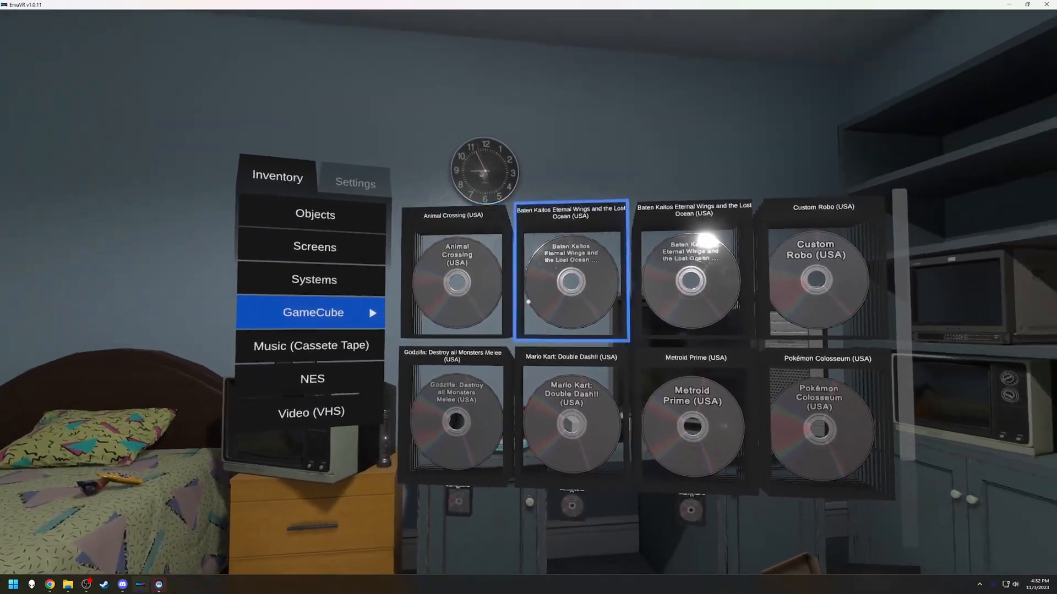
{"action": "left_click", "coordinate": [312, 346]}
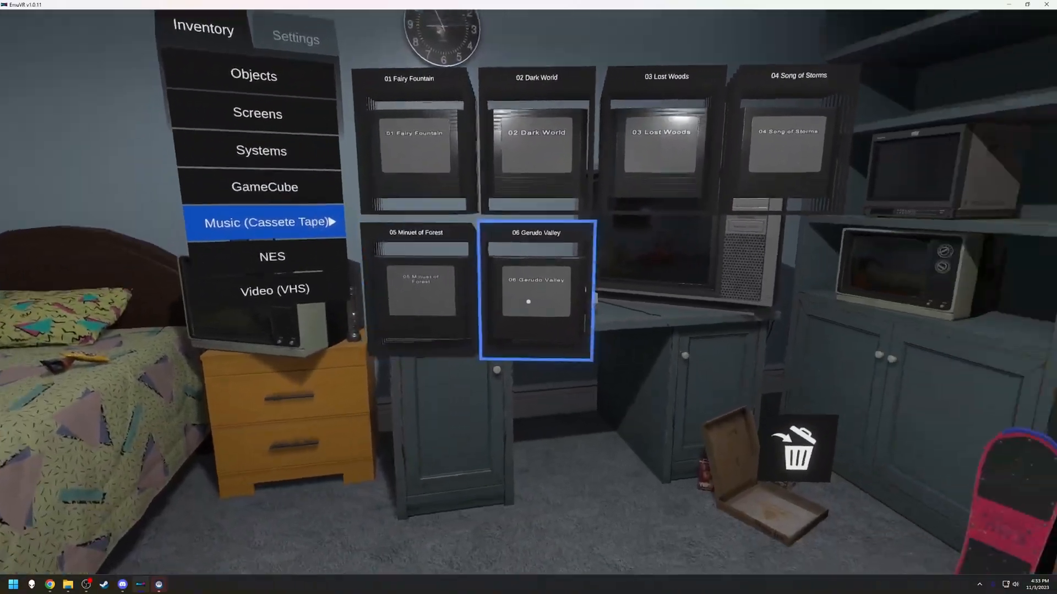
{"action": "left_click", "coordinate": [272, 255]}
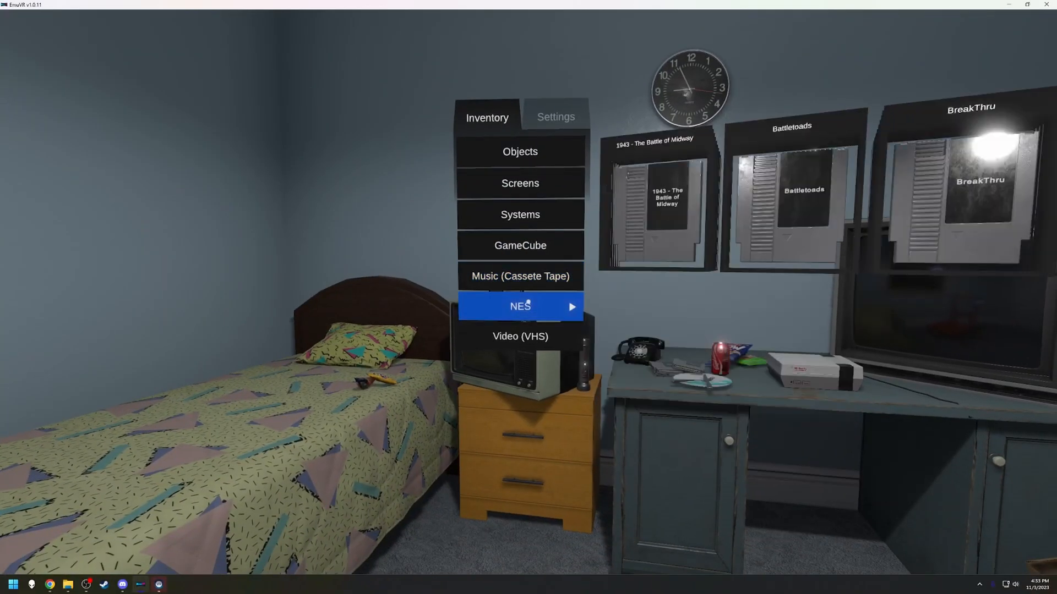
{"action": "left_click", "coordinate": [519, 306]}
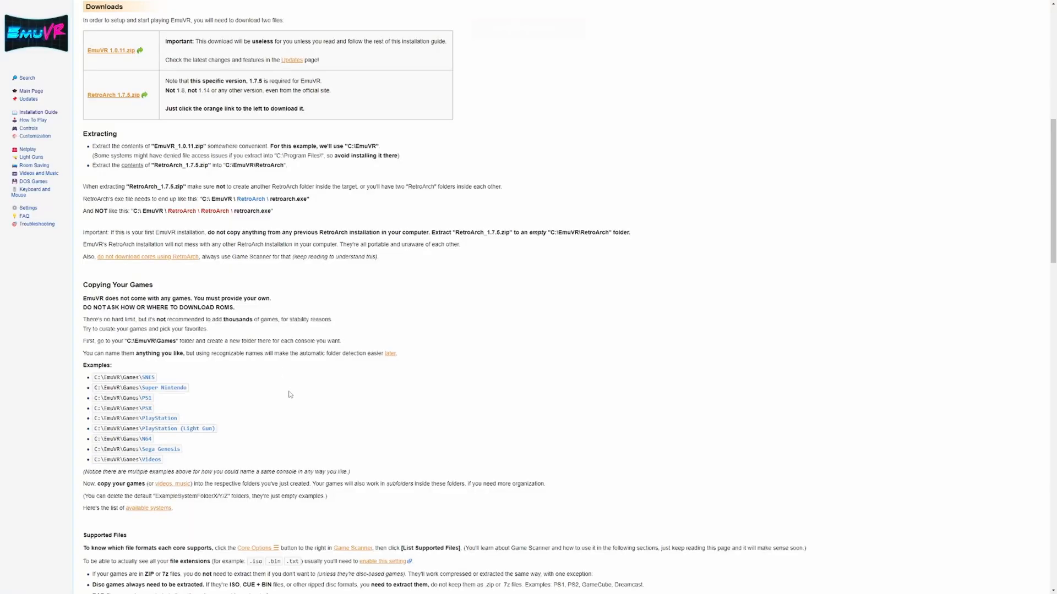
Step: Reach the wiki's Customization guide from the Installation Guide page via the sidebar
{"action": "scroll", "scroll_direction": "down", "scroll_amount": 3}
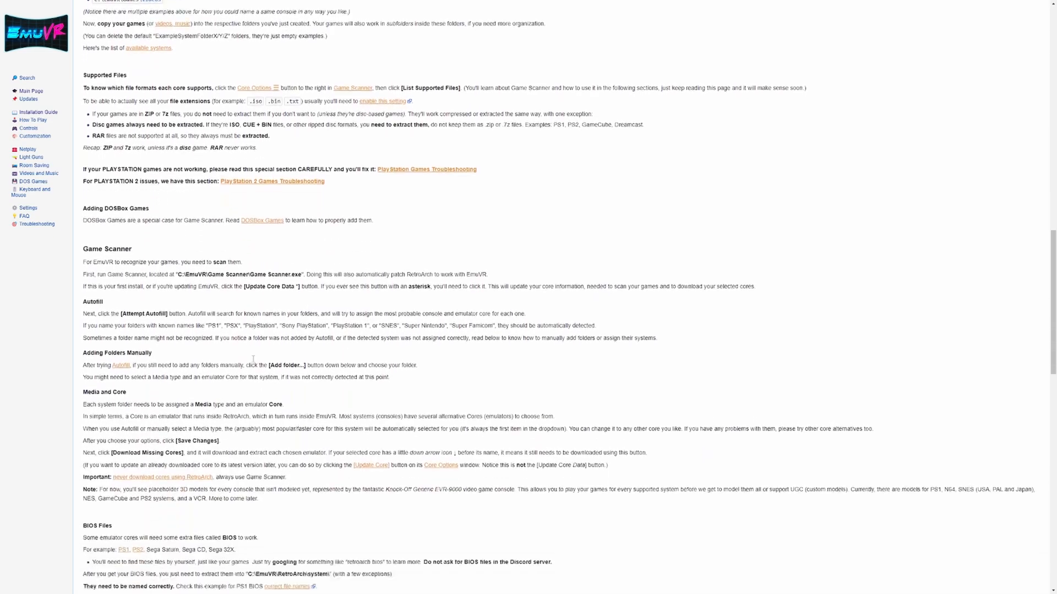
{"action": "scroll", "scroll_direction": "down", "scroll_amount": 3}
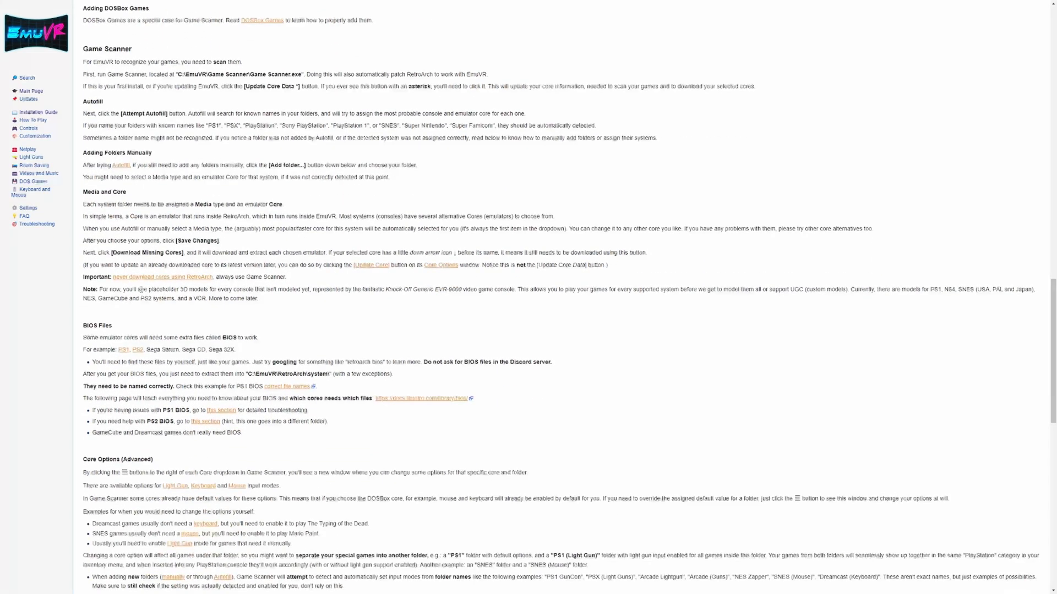
{"action": "scroll", "scroll_direction": "down", "scroll_amount": 3}
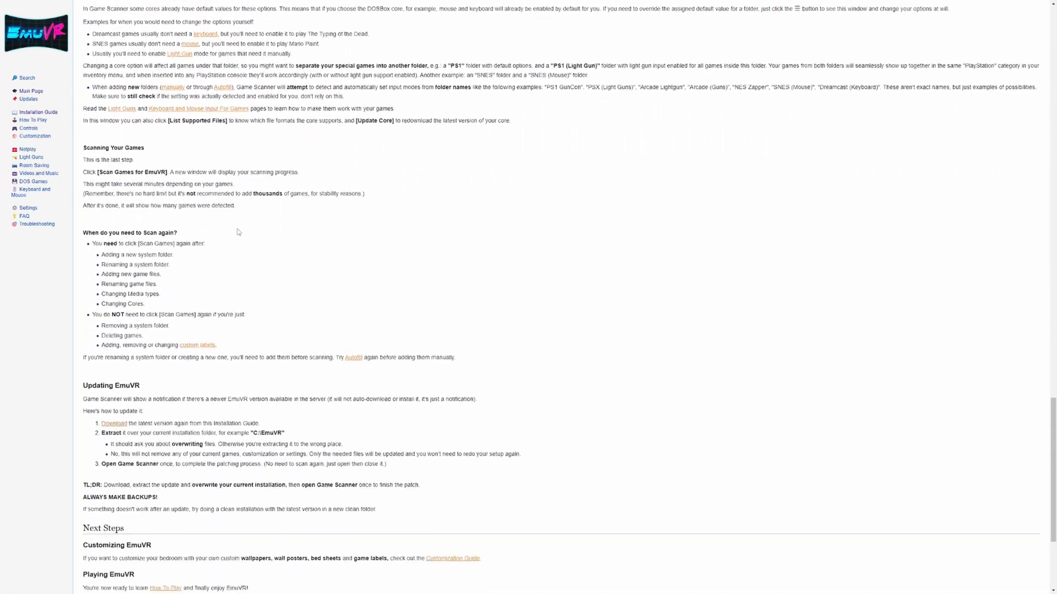
{"action": "scroll", "scroll_direction": "down", "scroll_amount": 3}
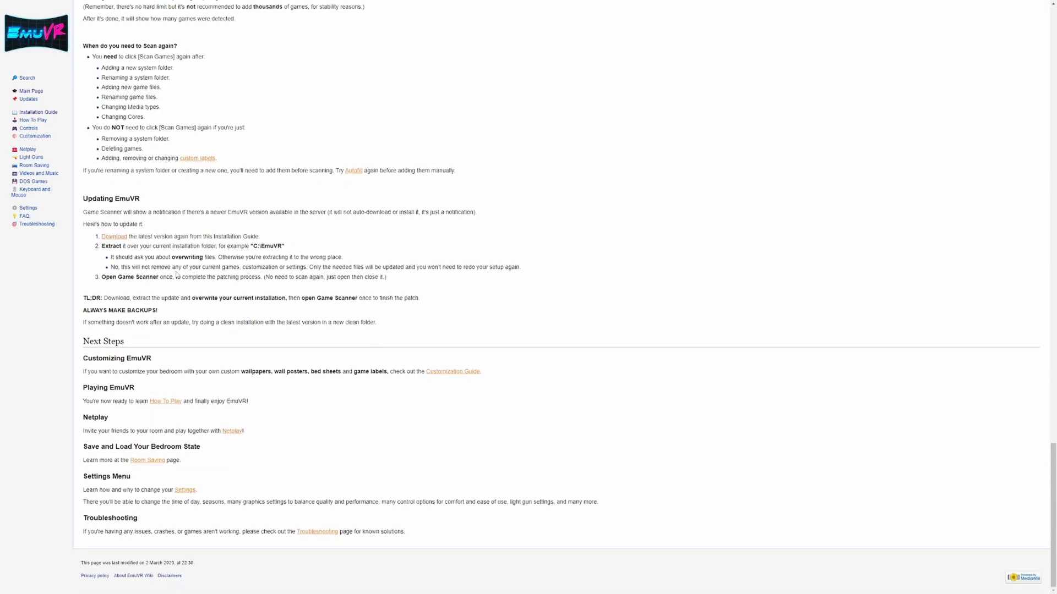
{"action": "mouse_move", "coordinate": [31, 136]}
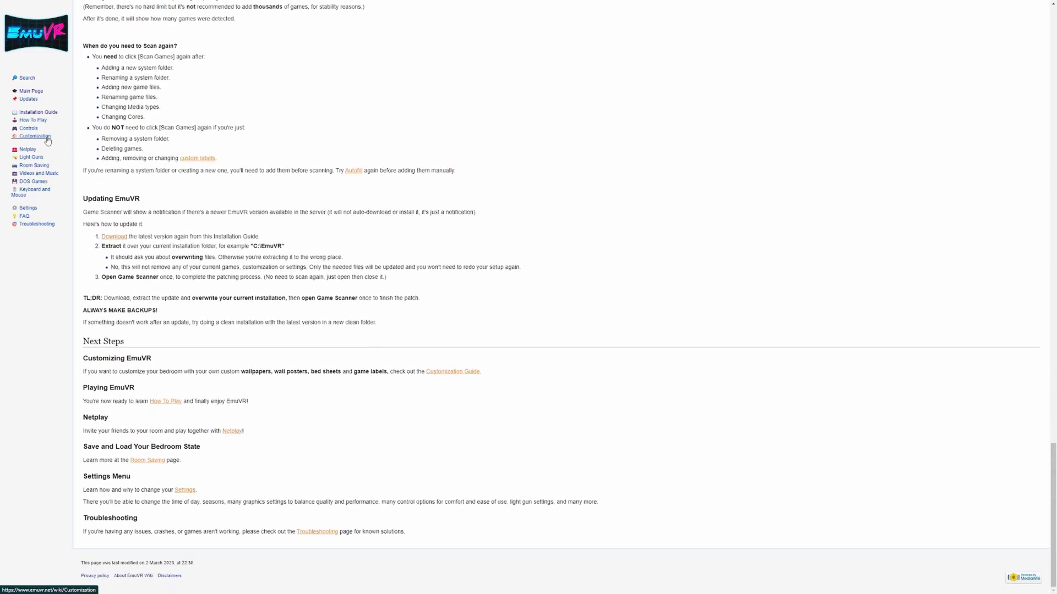
{"action": "left_click", "coordinate": [30, 136]}
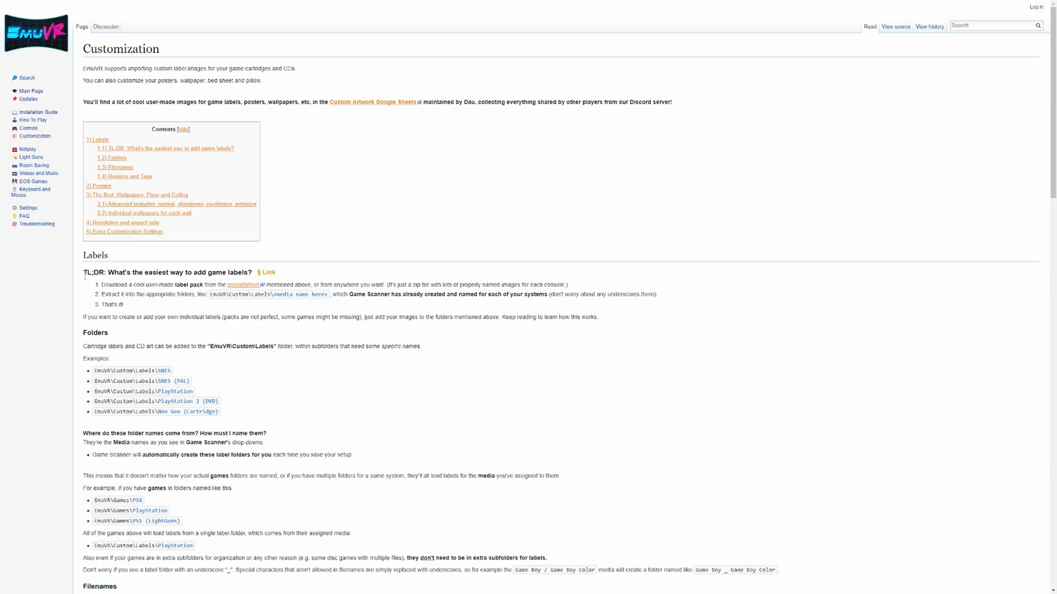
{"action": "mouse_move", "coordinate": [157, 284]}
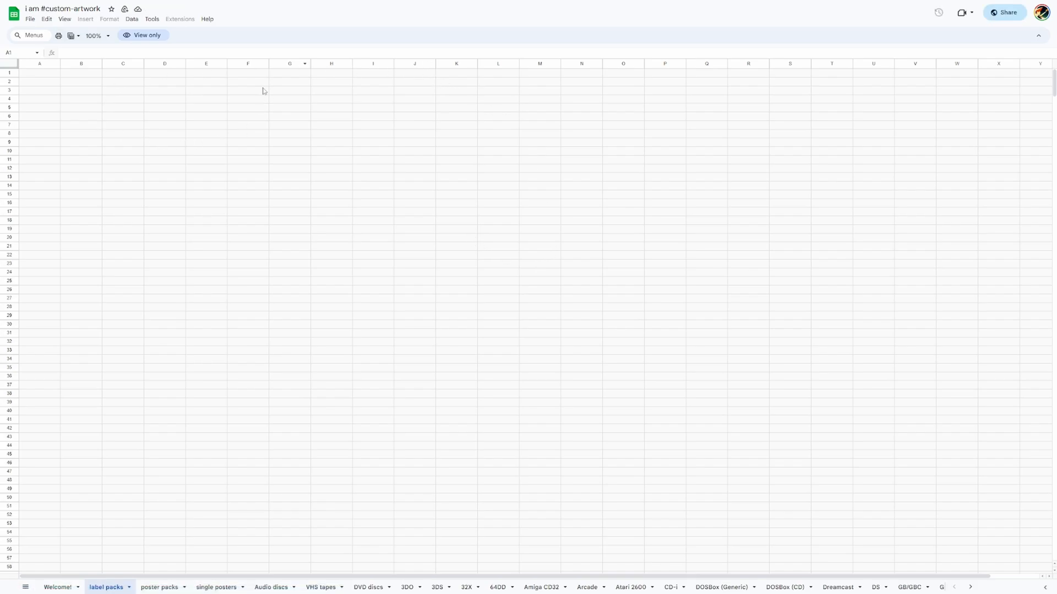
{"action": "mouse_move", "coordinate": [141, 196]}
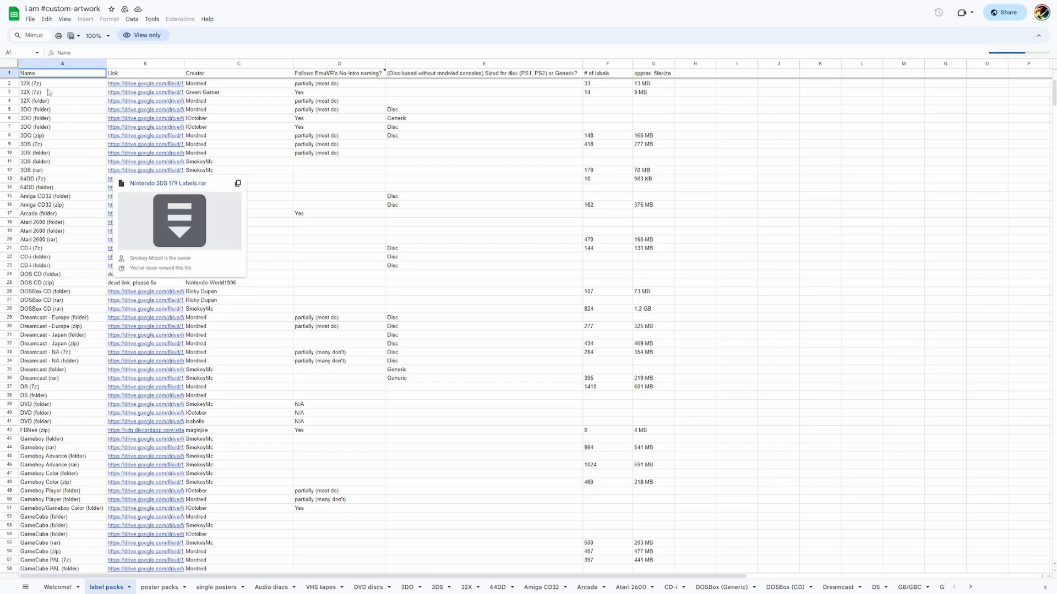
Step: Locate the GameCube rows in the label packs sheet and follow a GameCube pack's Drive link
{"action": "scroll", "scroll_direction": "down", "scroll_amount": 3}
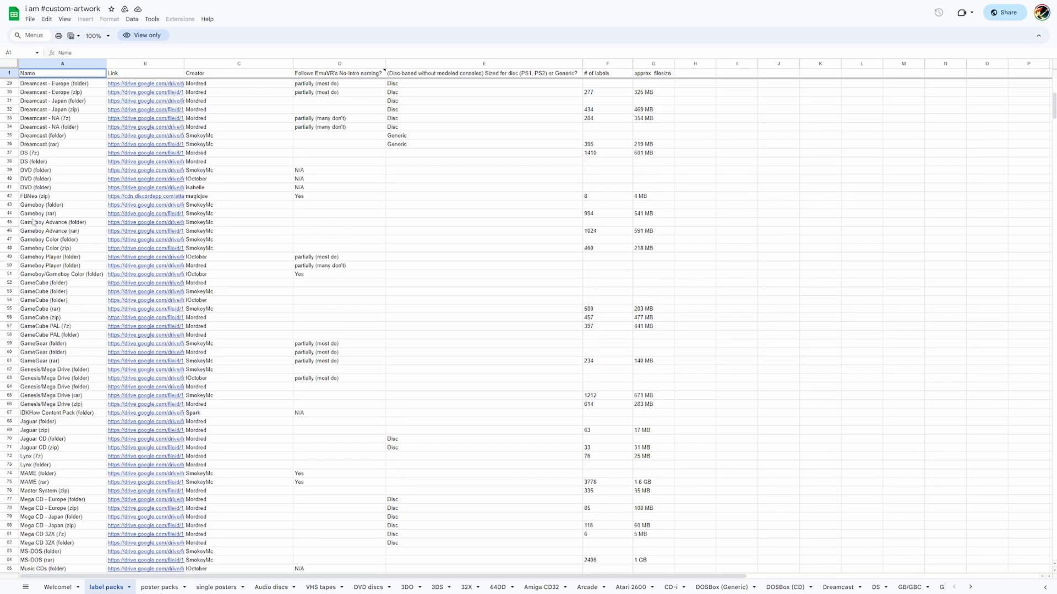
{"action": "scroll", "scroll_direction": "down", "scroll_amount": 3}
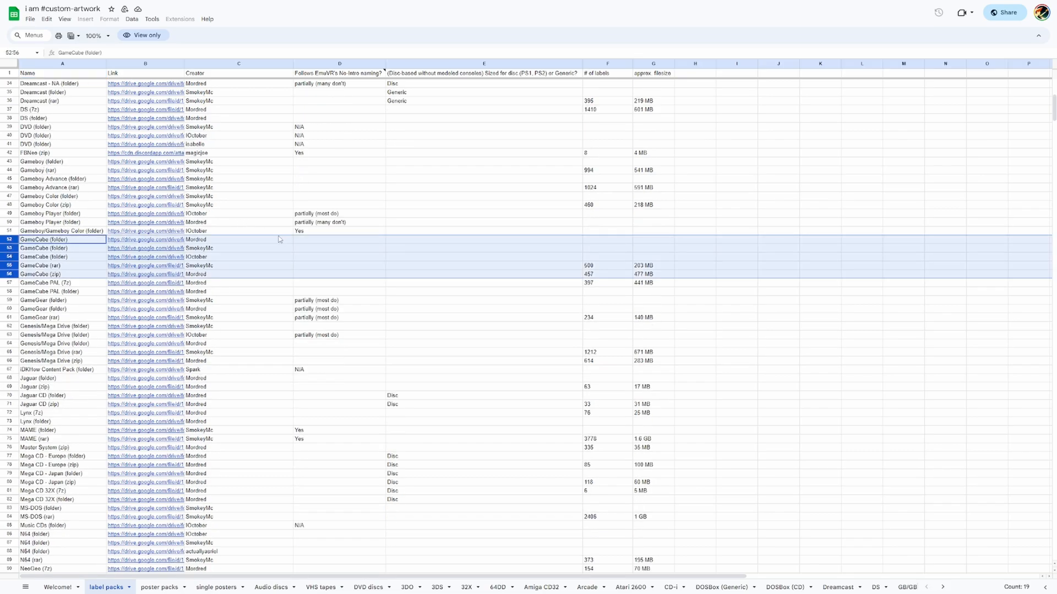
{"action": "mouse_move", "coordinate": [71, 269]}
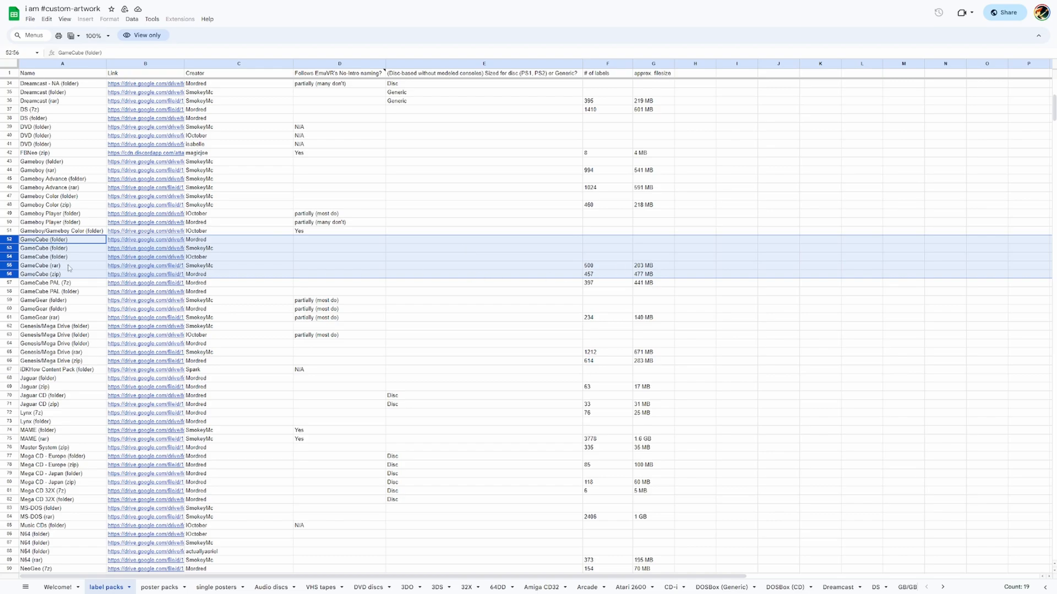
{"action": "left_click", "coordinate": [145, 265]}
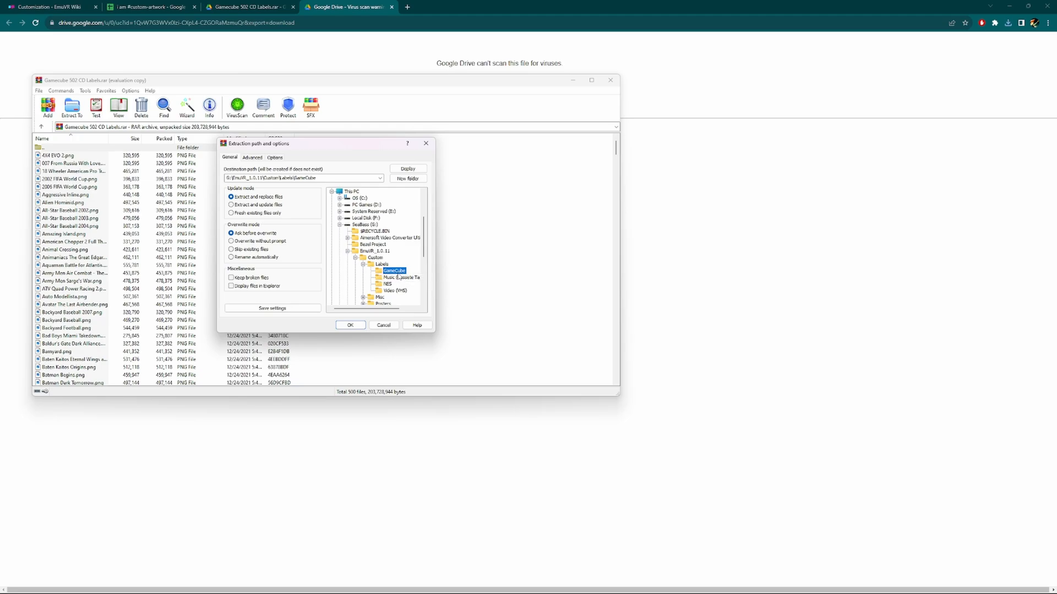
{"action": "mouse_move", "coordinate": [405, 257]}
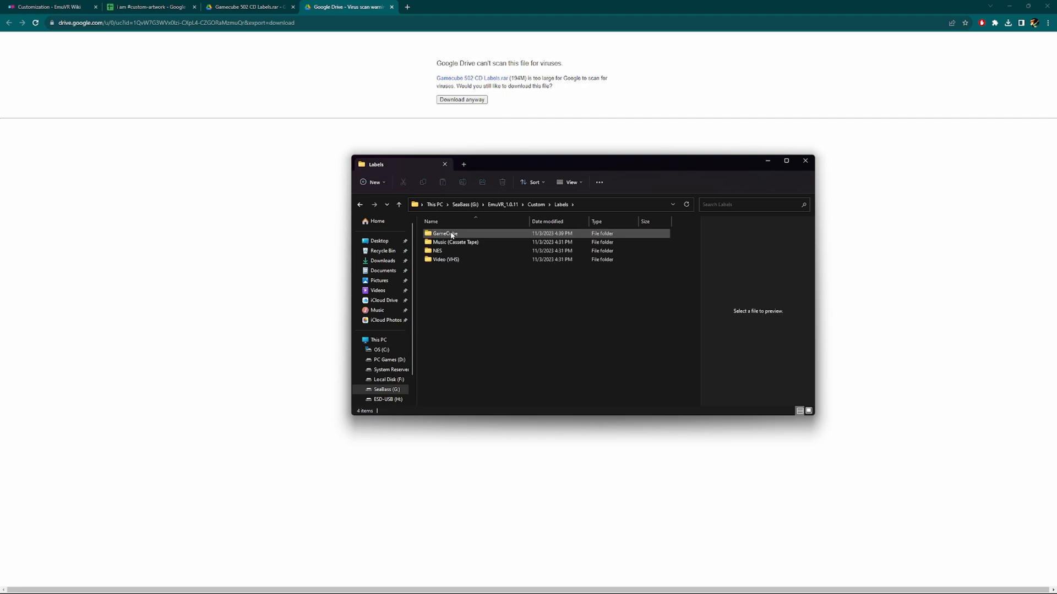
Step: Check an extracted GameCube disc label in the Labels\GameCube folder, then set the NES pack's extraction destination
{"action": "double_click", "coordinate": [442, 233]}
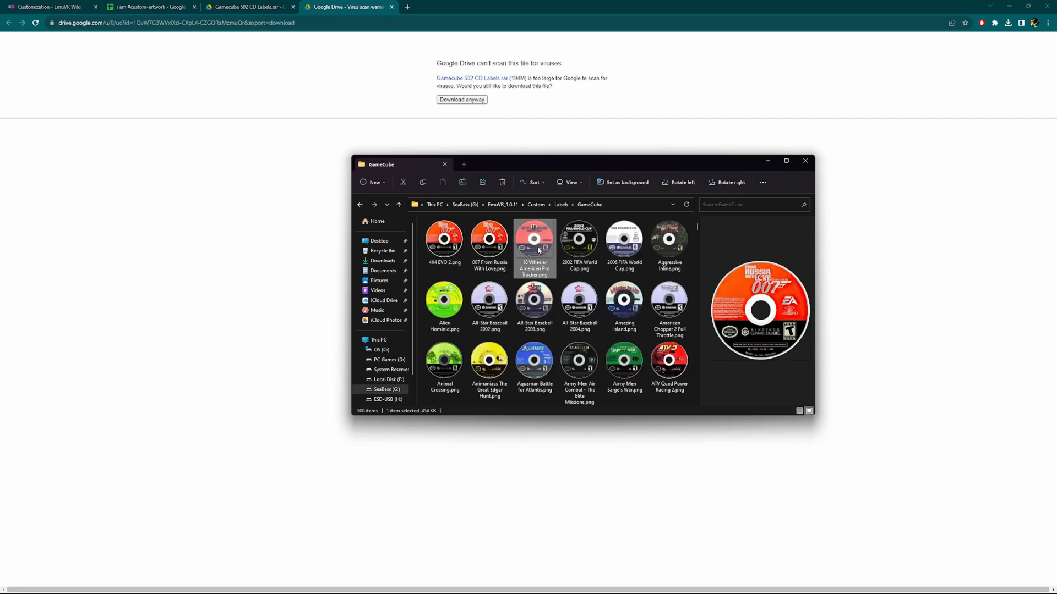
{"action": "left_click", "coordinate": [488, 362]}
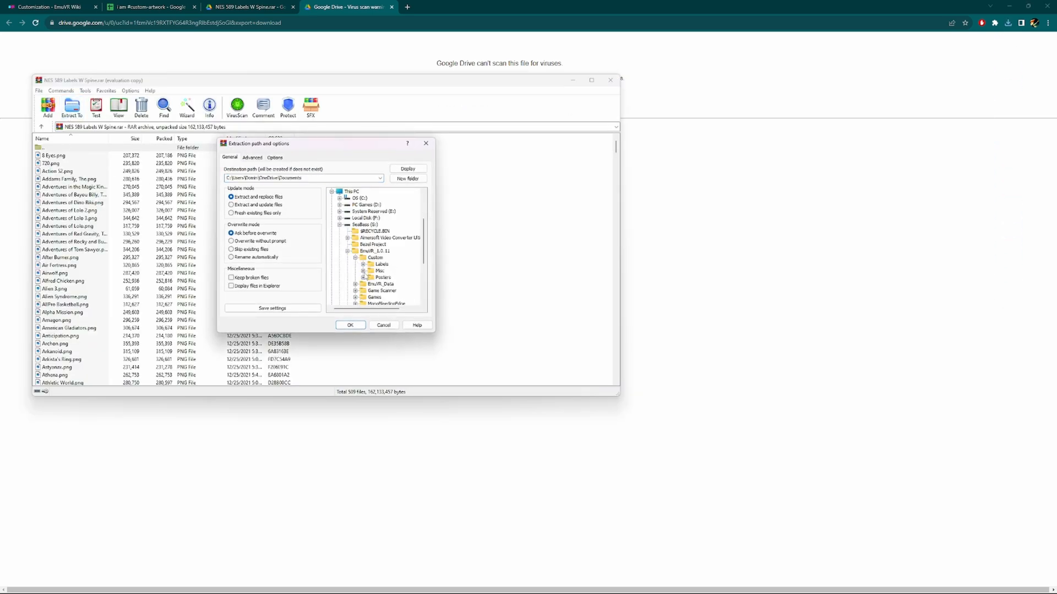
{"action": "left_click", "coordinate": [350, 324]}
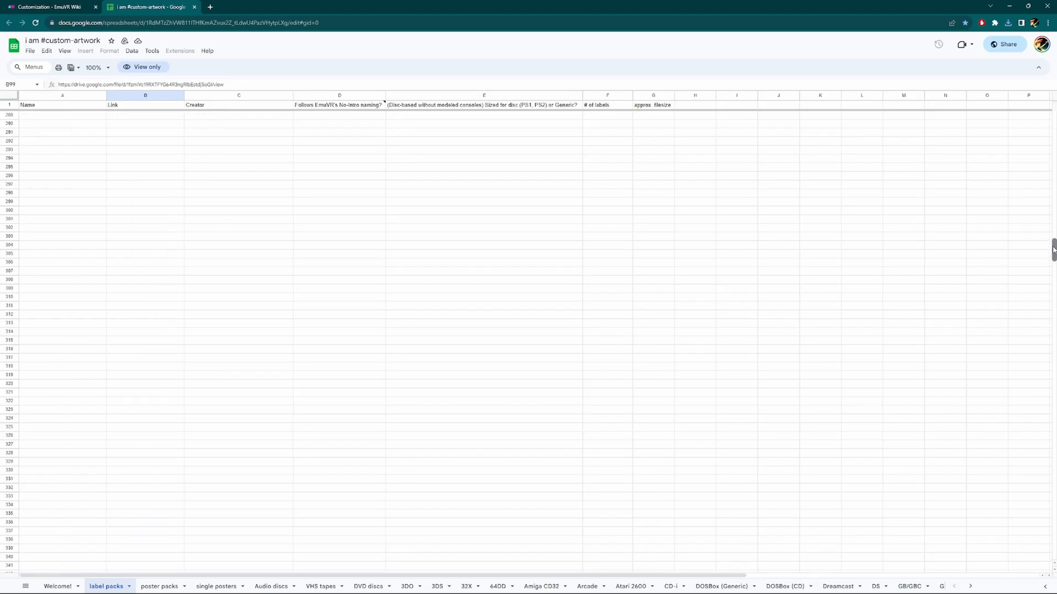
Step: Browse the shared Movies/TV cover images folder, close it and return to the top of the label packs sheet
{"action": "scroll", "scroll_direction": "up", "scroll_amount": 3}
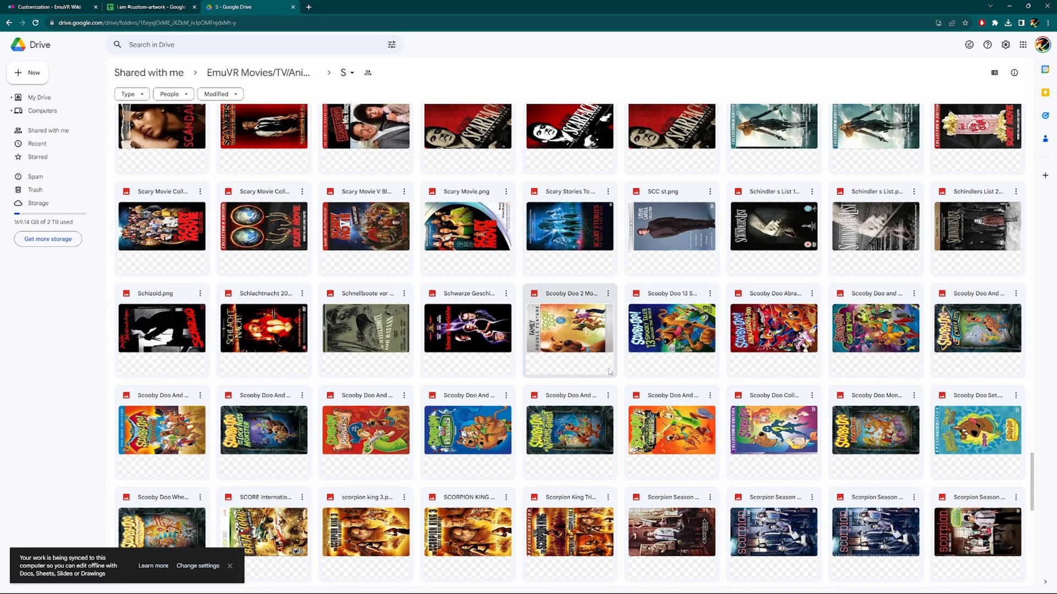
{"action": "scroll", "scroll_direction": "down", "scroll_amount": 3}
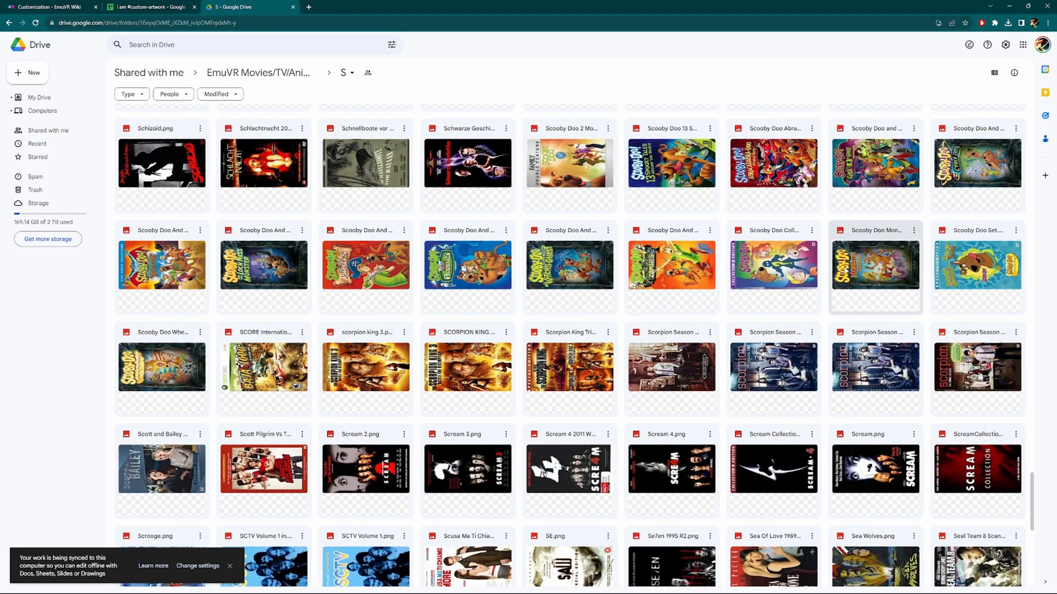
{"action": "left_click", "coordinate": [149, 7]}
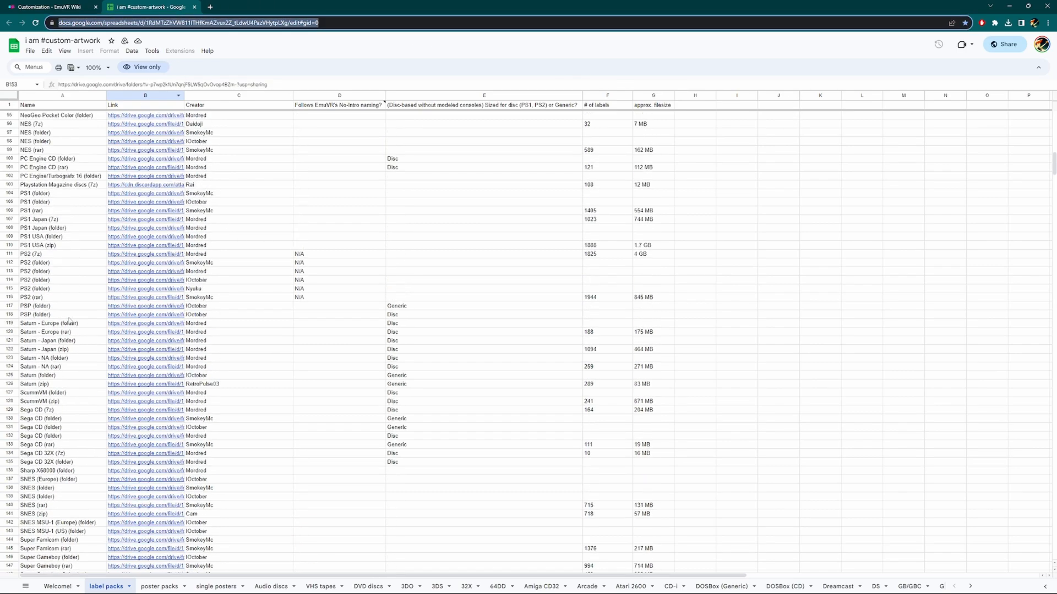
{"action": "scroll", "scroll_direction": "up", "scroll_amount": 3}
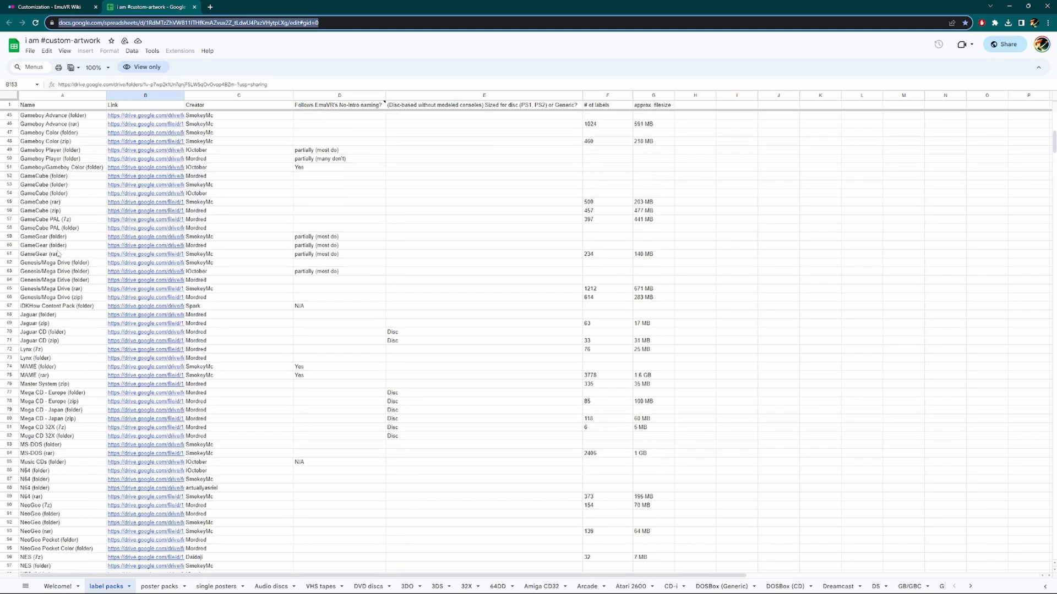
Step: Go up from Labels to the EmuVR_1.0.11 folder and launch Force Desktop.exe
{"action": "left_click", "coordinate": [44, 6]}
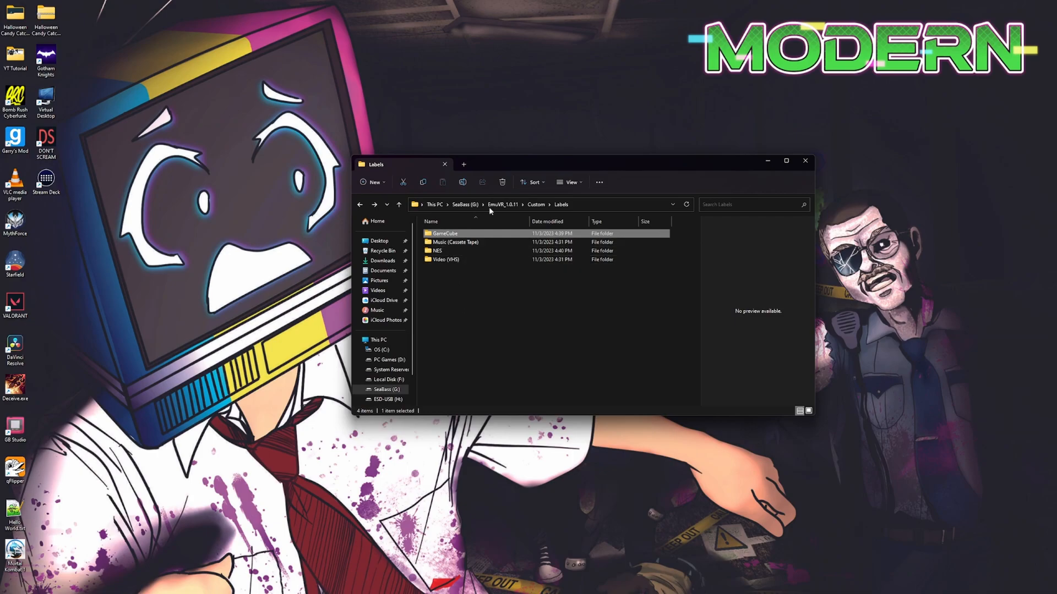
{"action": "left_click", "coordinate": [502, 204]}
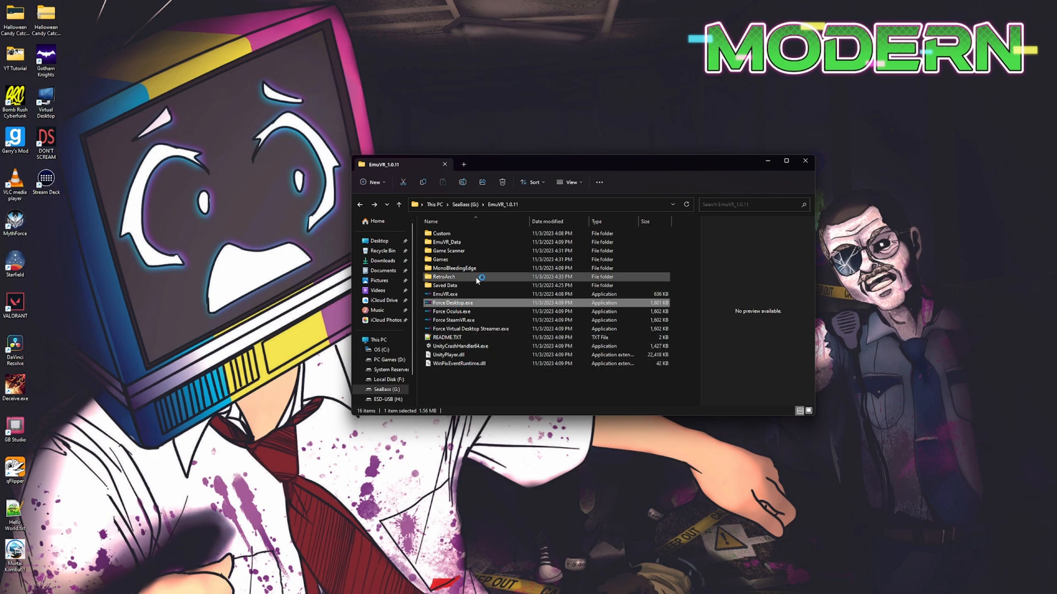
{"action": "double_click", "coordinate": [445, 294]}
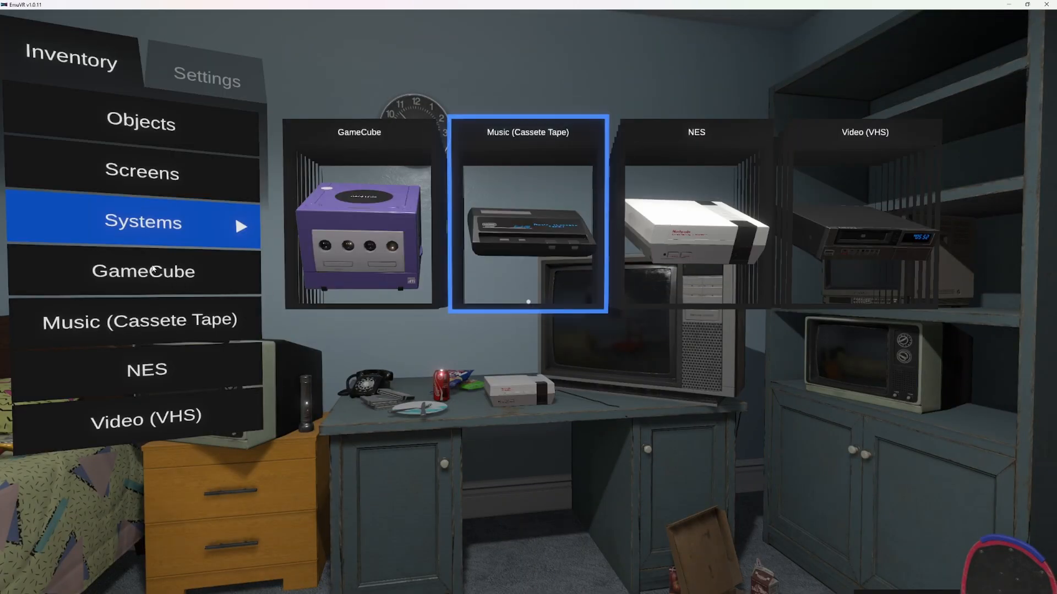
Step: Show the inventory's GameCube discs, then its NES cartridges, now wearing the custom label art
{"action": "left_click", "coordinate": [144, 271]}
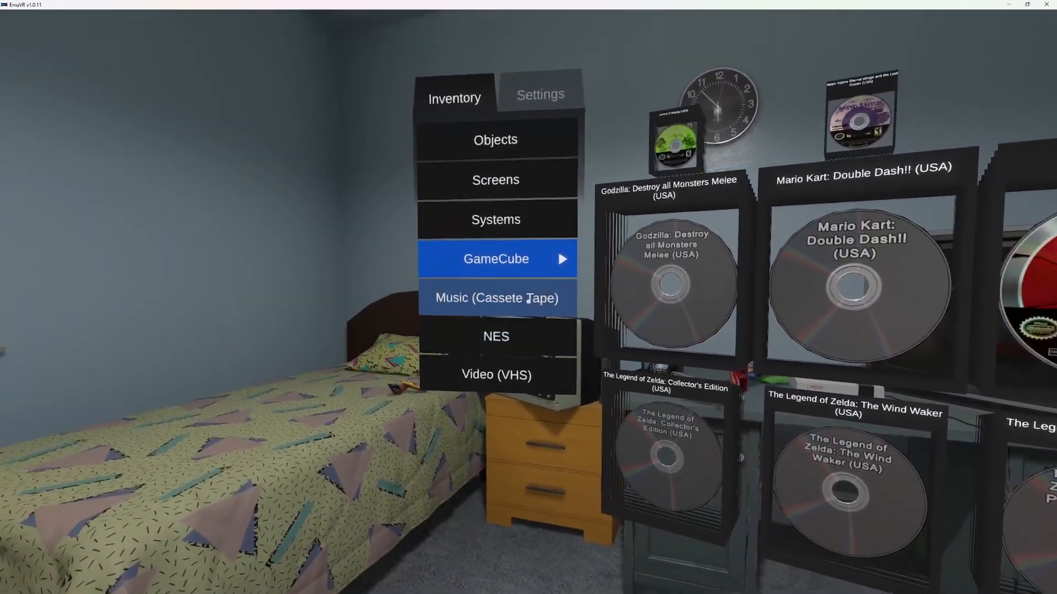
{"action": "left_click", "coordinate": [495, 336]}
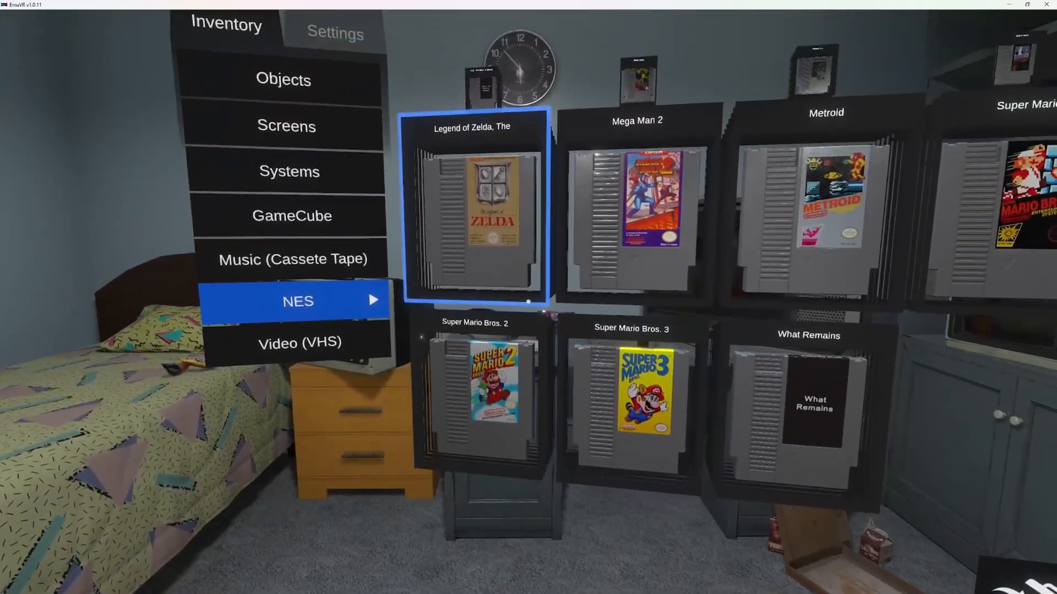